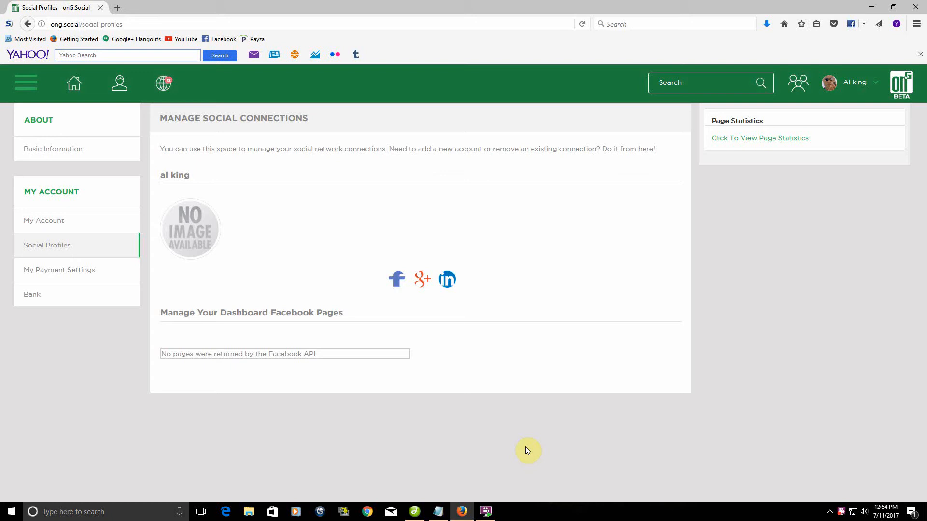
{"action": "mouse_move", "coordinate": [476, 407]}
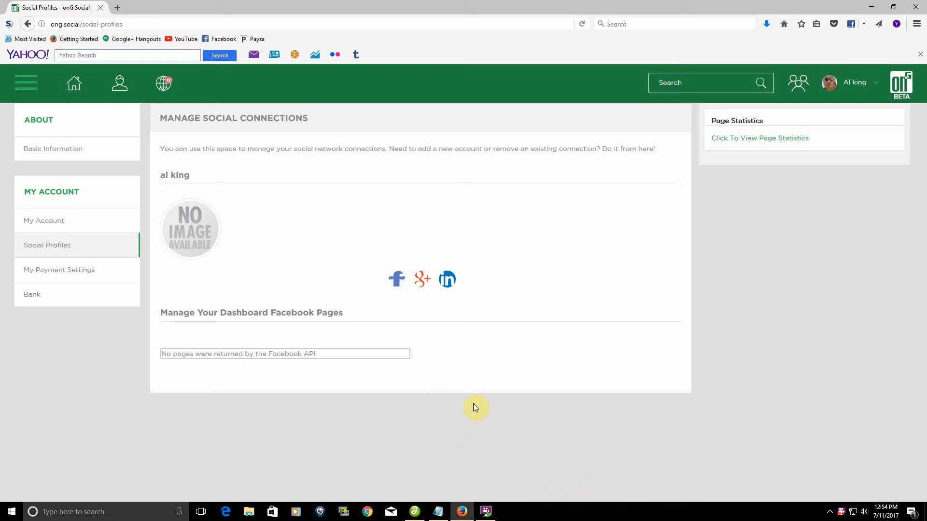
Go to the Dashboard news feed and browse down through the shared posts and videos
{"action": "left_click", "coordinate": [73, 83]}
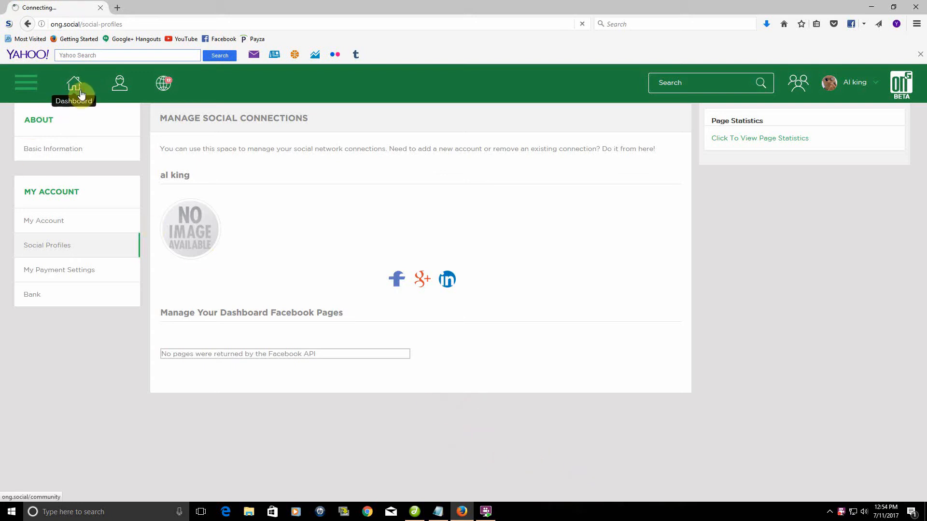
{"action": "left_click", "coordinate": [73, 83]}
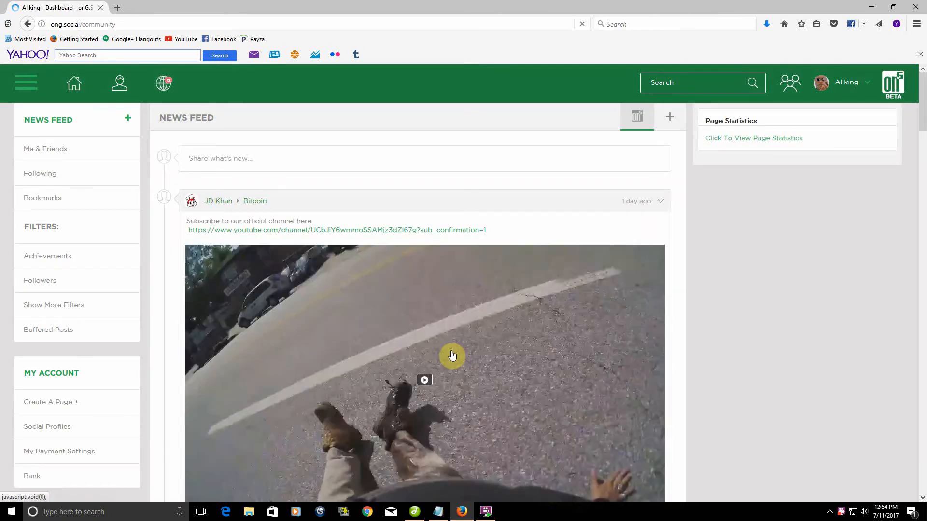
{"action": "scroll", "scroll_direction": "down", "scroll_amount": 3}
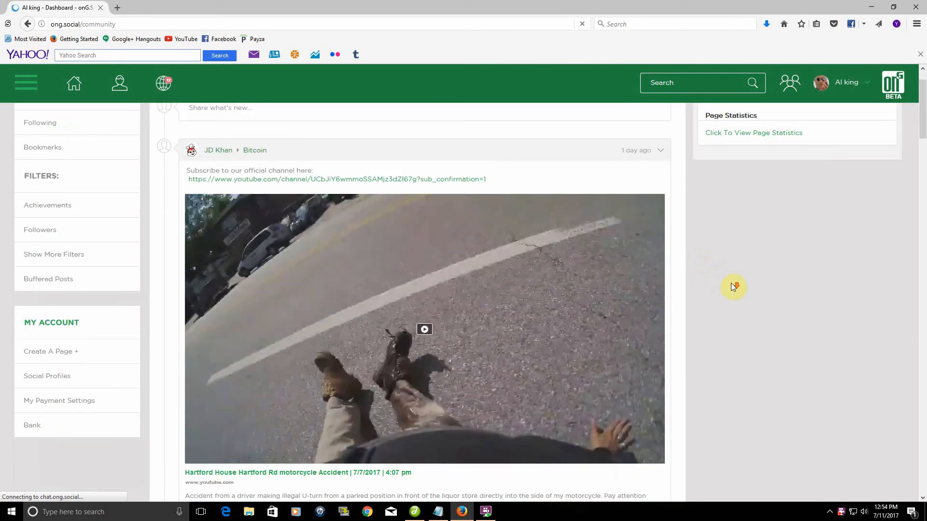
{"action": "scroll", "scroll_direction": "down", "scroll_amount": 3}
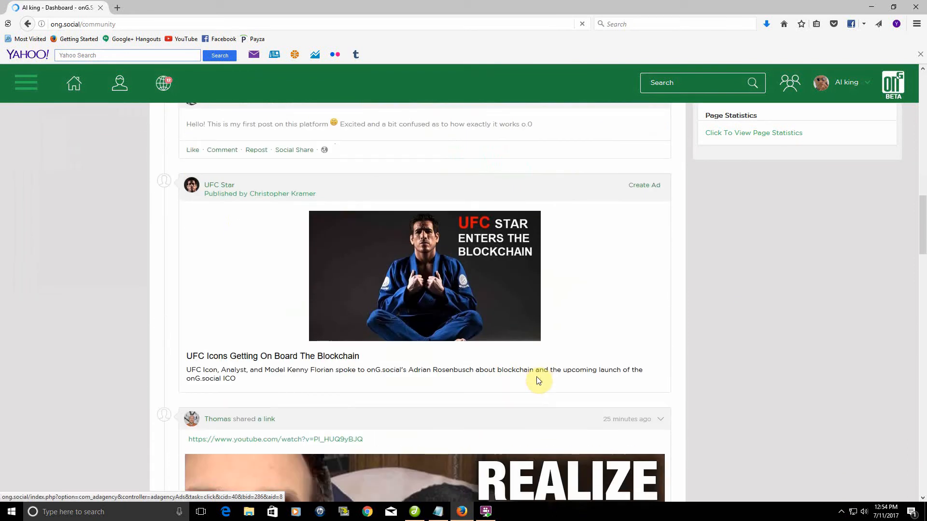
{"action": "scroll", "scroll_direction": "down", "scroll_amount": 3}
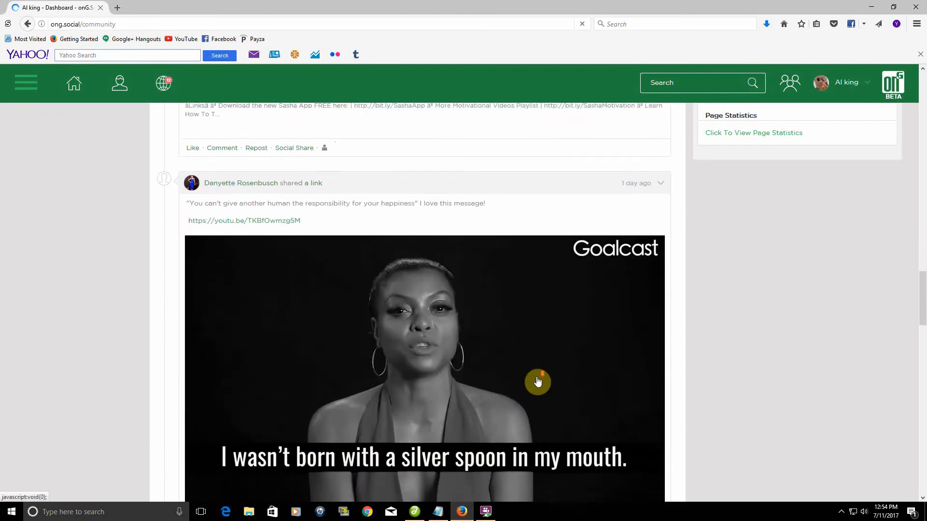
{"action": "scroll", "scroll_direction": "down", "scroll_amount": 3}
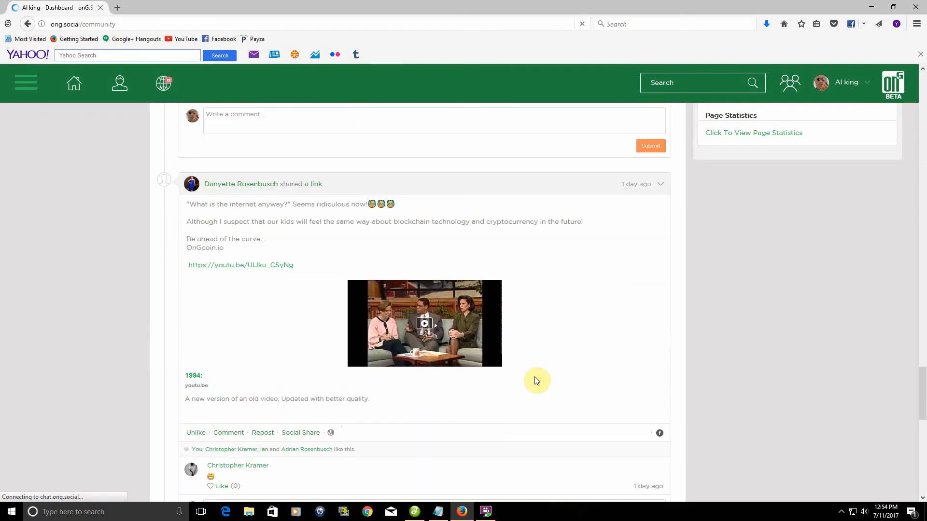
{"action": "scroll", "scroll_direction": "down", "scroll_amount": 3}
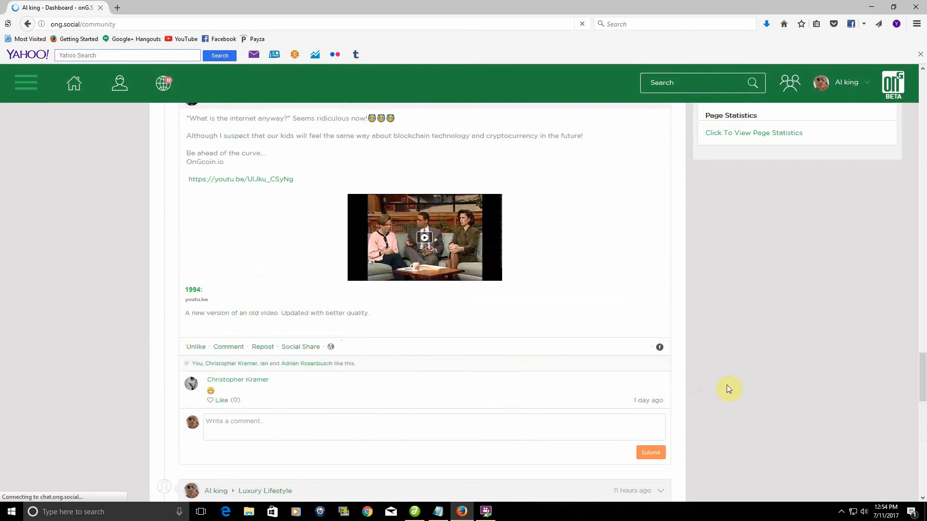
{"action": "mouse_move", "coordinate": [741, 388]}
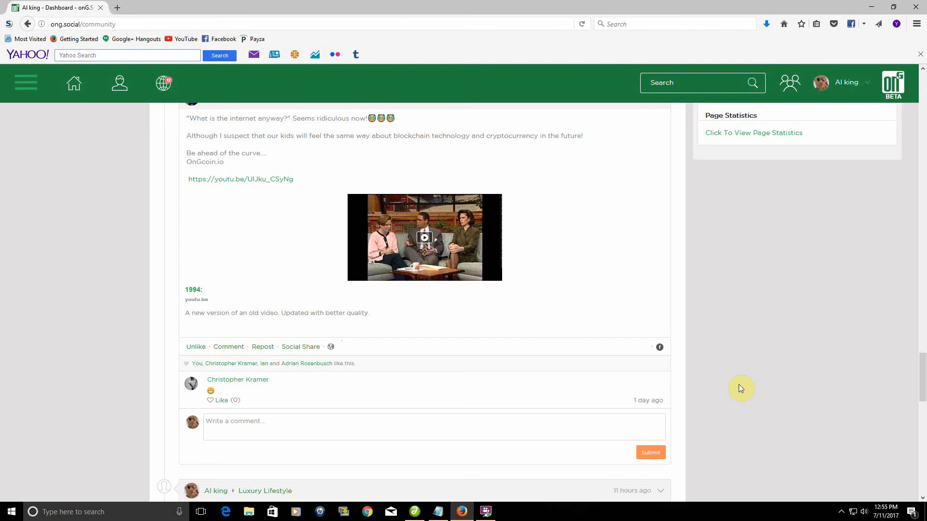
{"action": "mouse_move", "coordinate": [609, 389]}
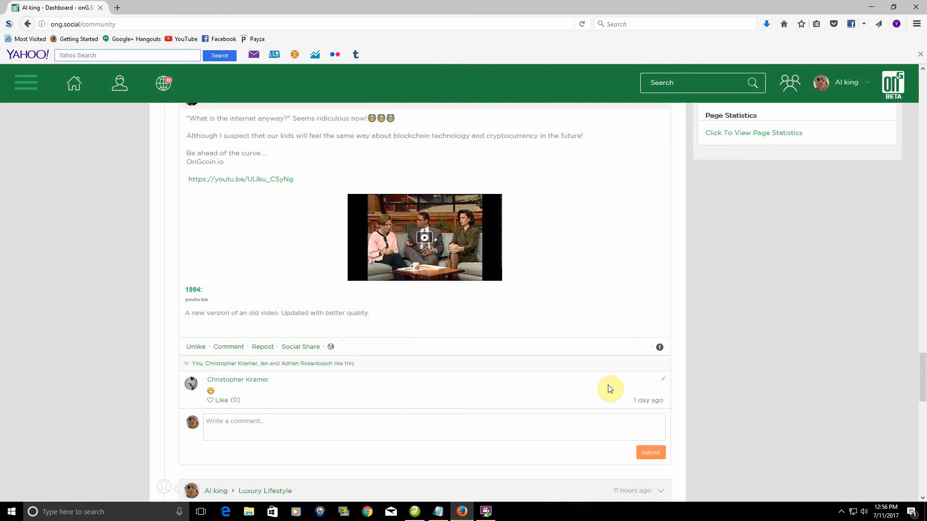
Scroll the feed to the onG Coin Bounty ad and open the hamburger side menu
{"action": "scroll", "scroll_direction": "down", "scroll_amount": 3}
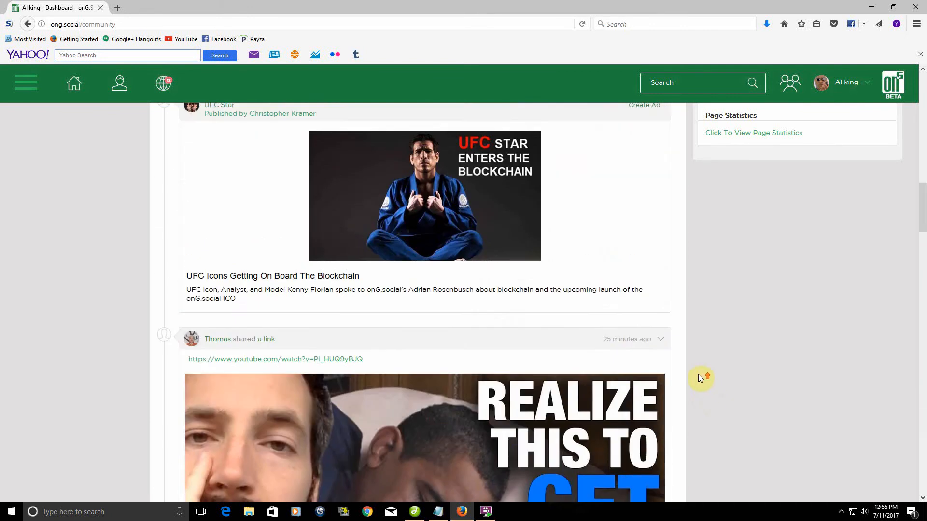
{"action": "scroll", "scroll_direction": "down", "scroll_amount": 3}
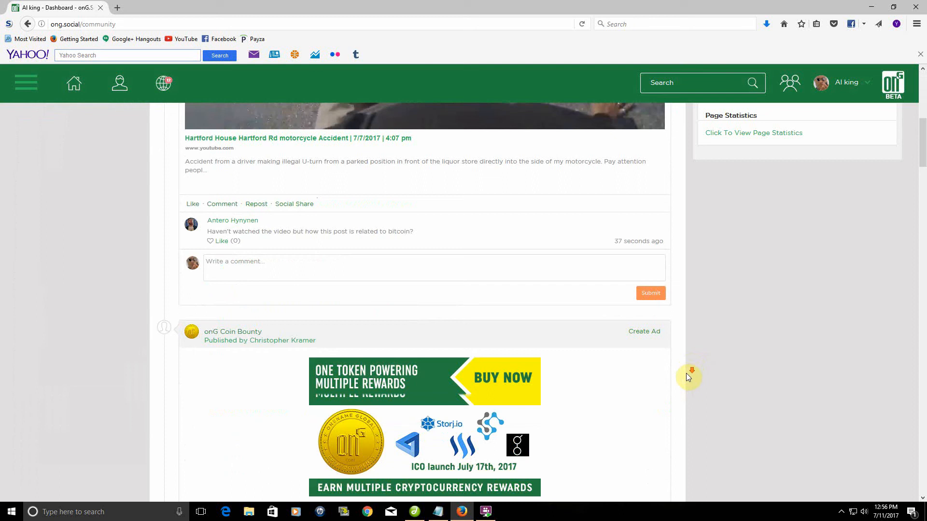
{"action": "scroll", "scroll_direction": "down", "scroll_amount": 3}
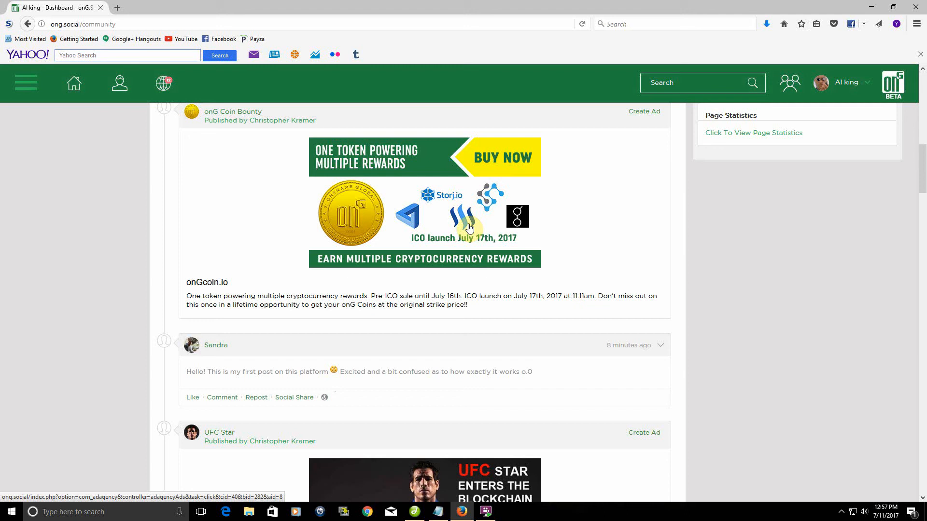
{"action": "left_click", "coordinate": [25, 83]}
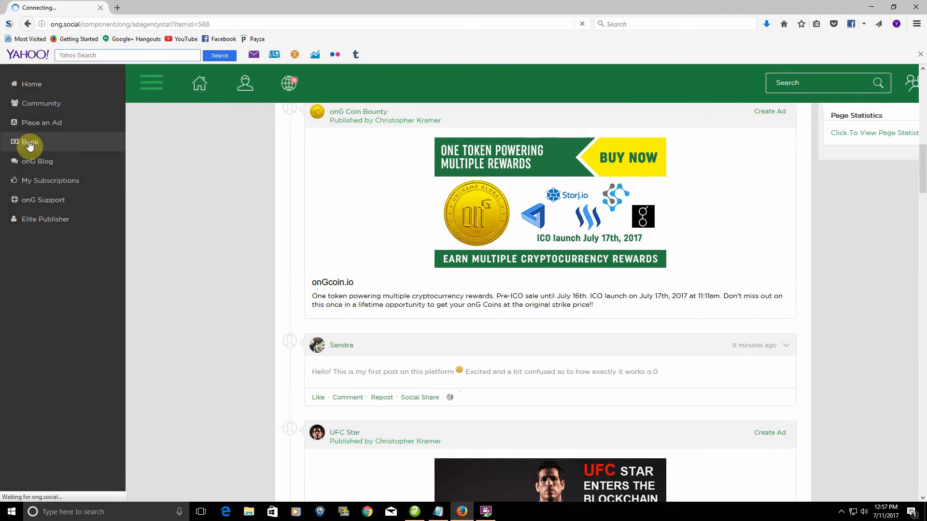
Open Bank from the side menu and select the $0.0085 revenue figure in Earnings per day
{"action": "left_click", "coordinate": [30, 142]}
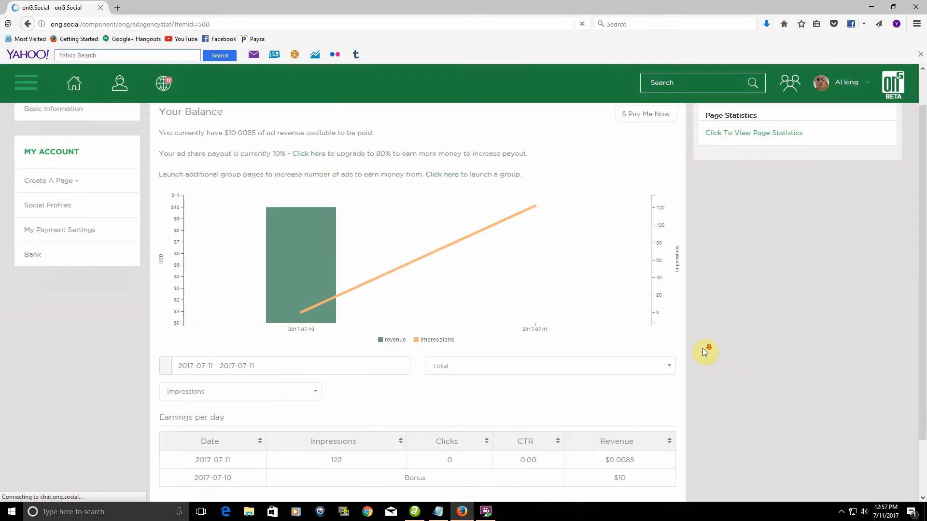
{"action": "scroll", "scroll_direction": "down", "scroll_amount": 3}
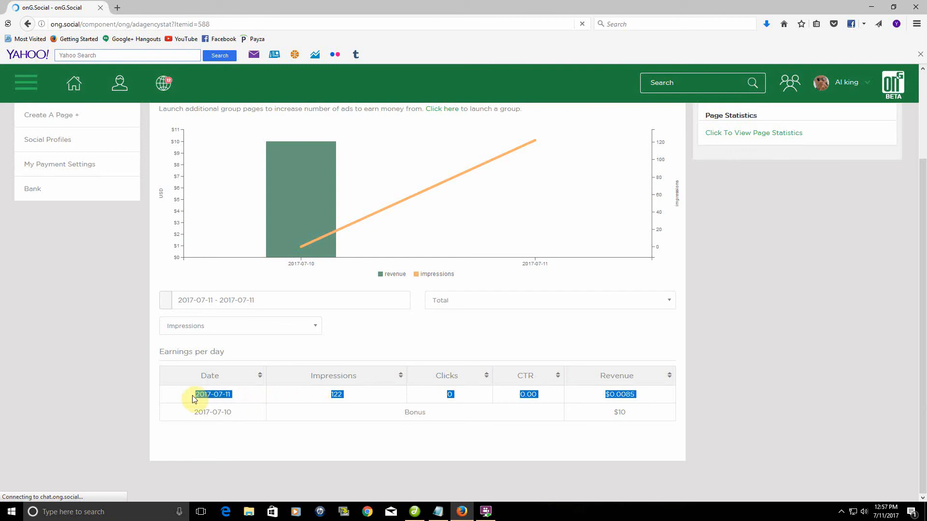
{"action": "mouse_move", "coordinate": [501, 399]}
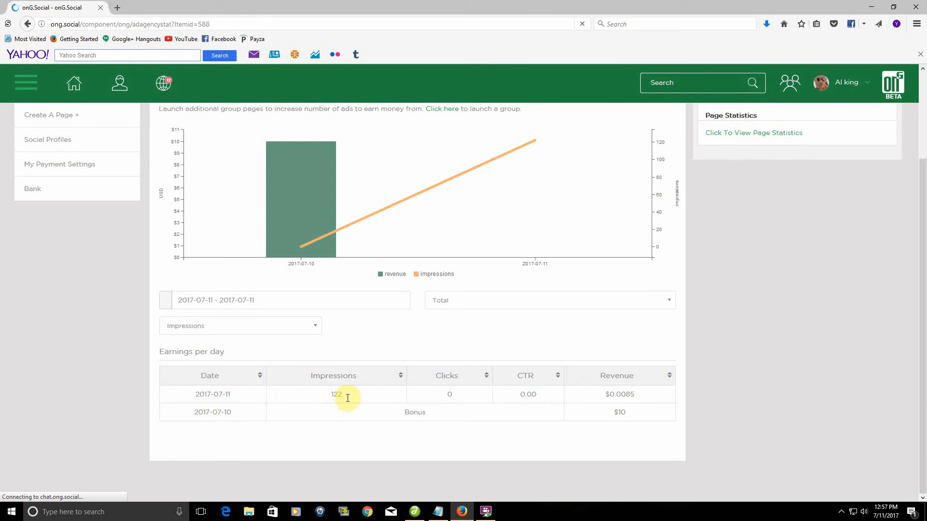
{"action": "double_click", "coordinate": [619, 394]}
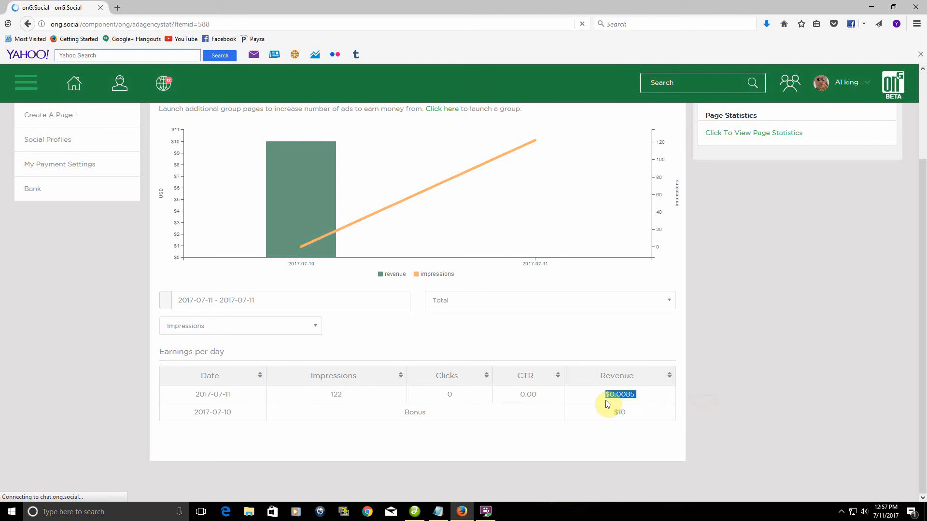
{"action": "mouse_move", "coordinate": [576, 412]}
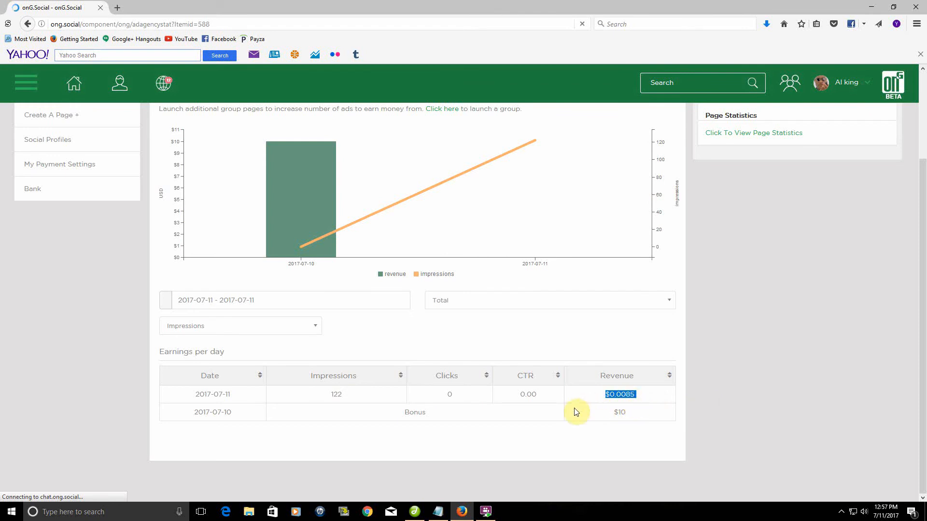
{"action": "mouse_move", "coordinate": [763, 417]}
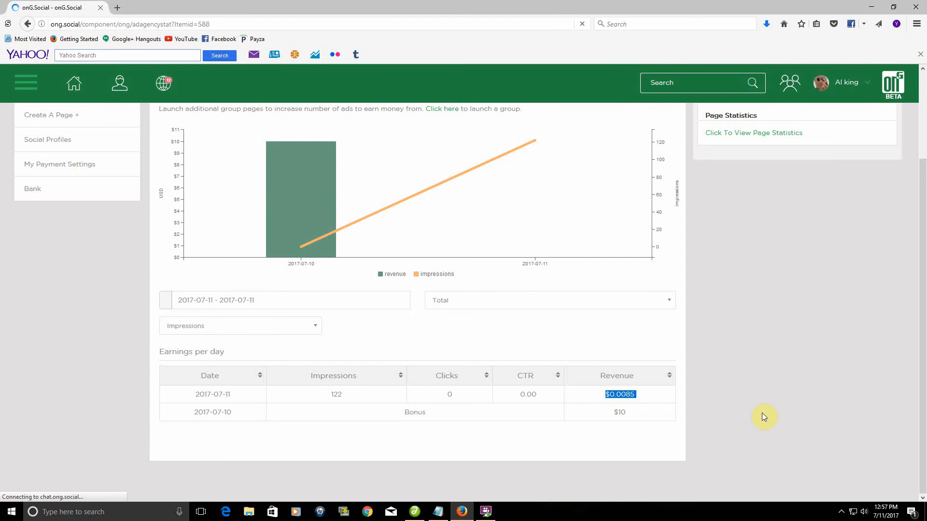
{"action": "scroll", "scroll_direction": "up", "scroll_amount": 3}
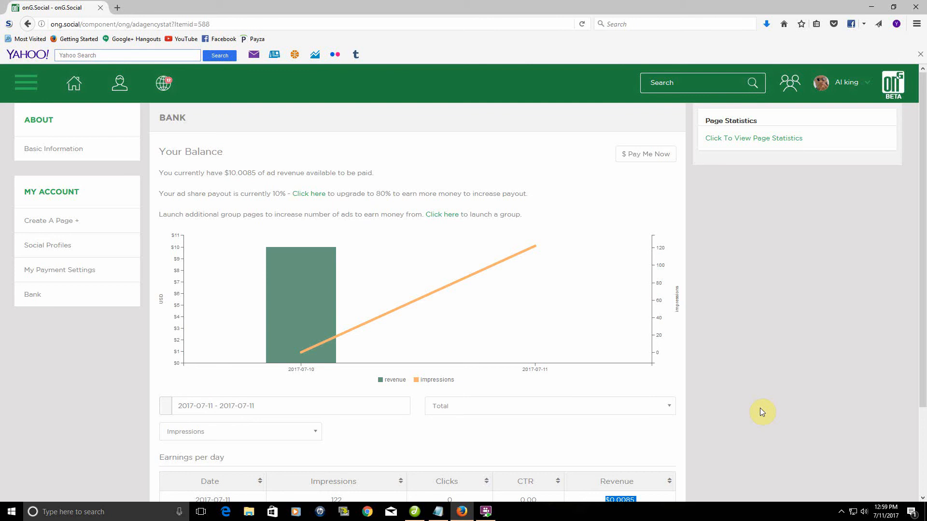
{"action": "mouse_move", "coordinate": [765, 404]}
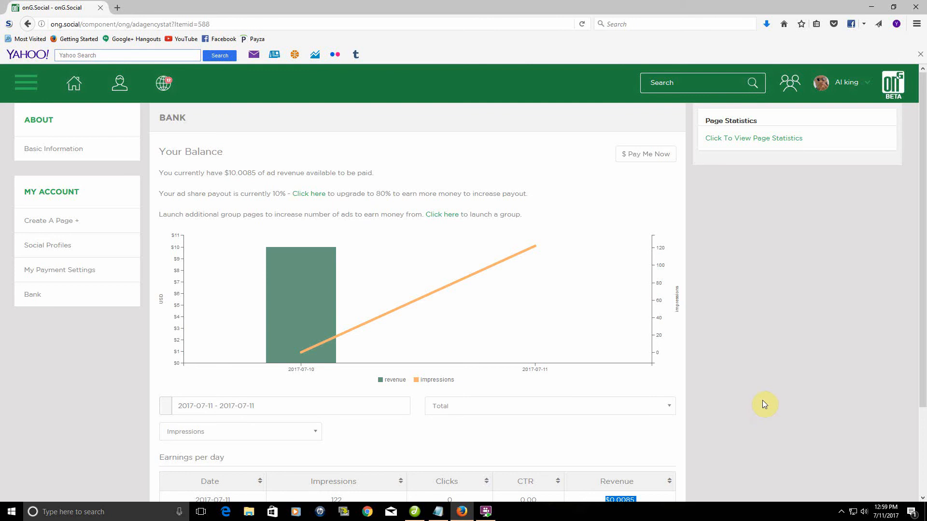
{"action": "mouse_move", "coordinate": [779, 329]}
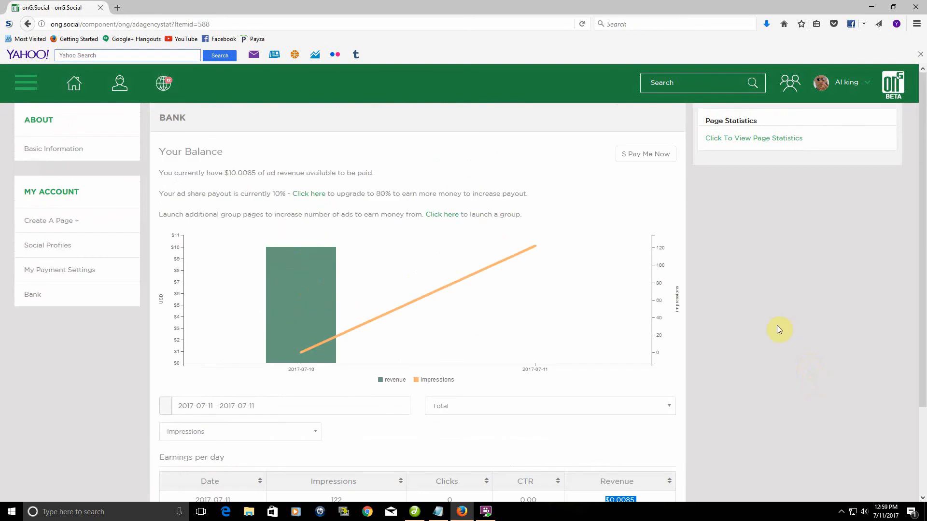
Go back to the news feed via the Home icon and return to the top Bitcoin fork post
{"action": "left_click", "coordinate": [73, 82]}
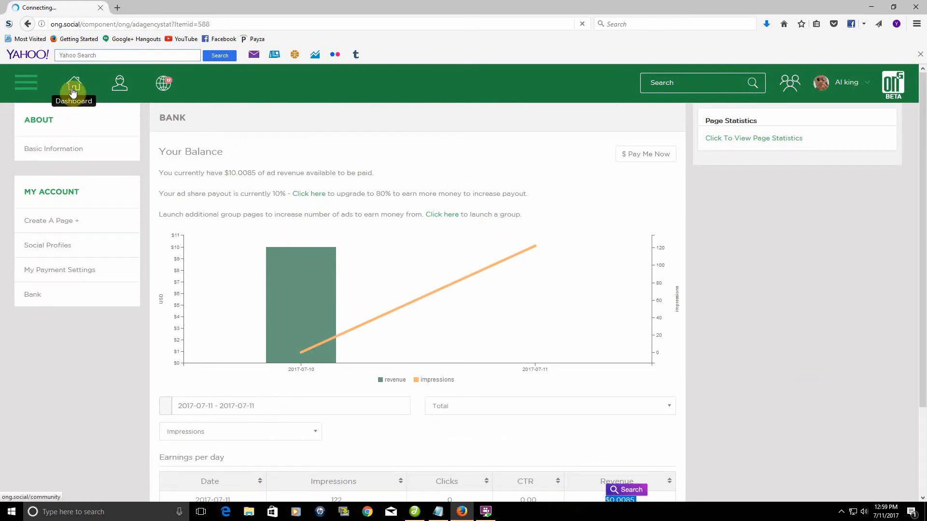
{"action": "left_click", "coordinate": [72, 83]}
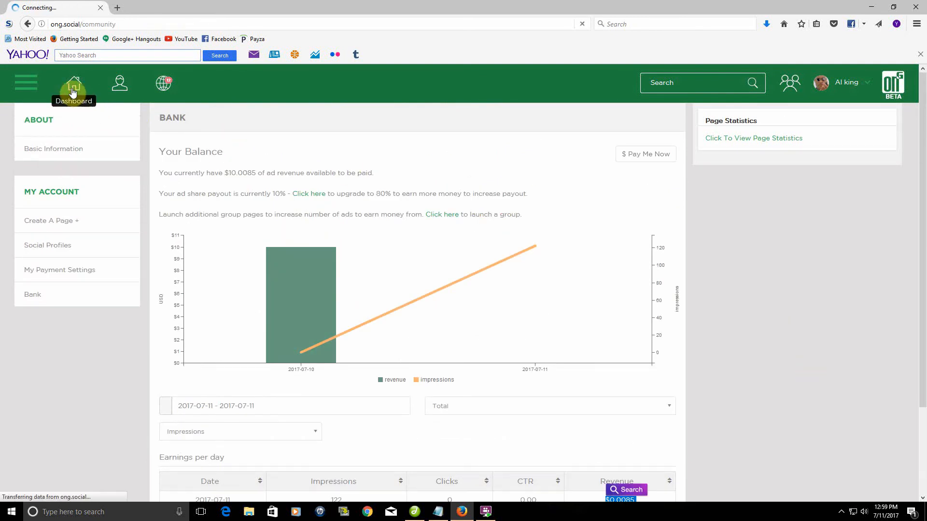
{"action": "left_click", "coordinate": [72, 83]}
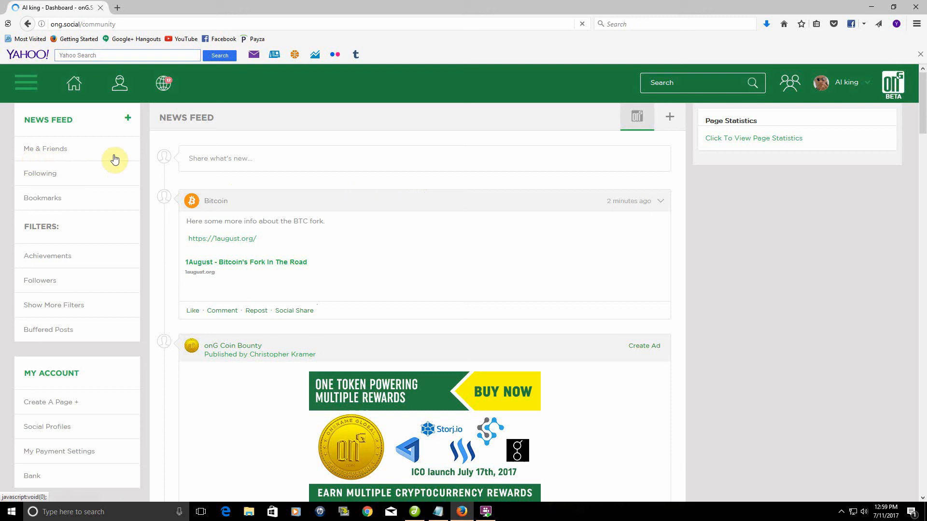
{"action": "scroll", "scroll_direction": "down", "scroll_amount": 3}
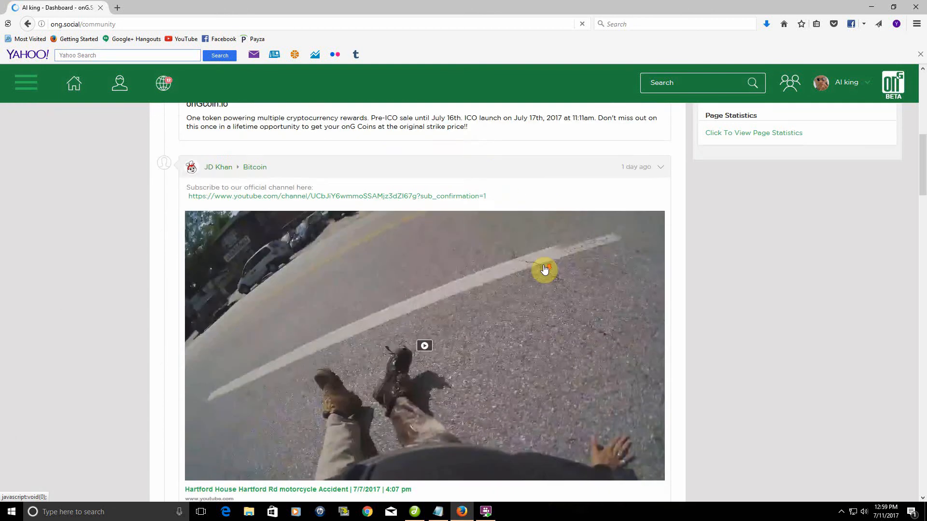
{"action": "scroll", "scroll_direction": "up", "scroll_amount": 3}
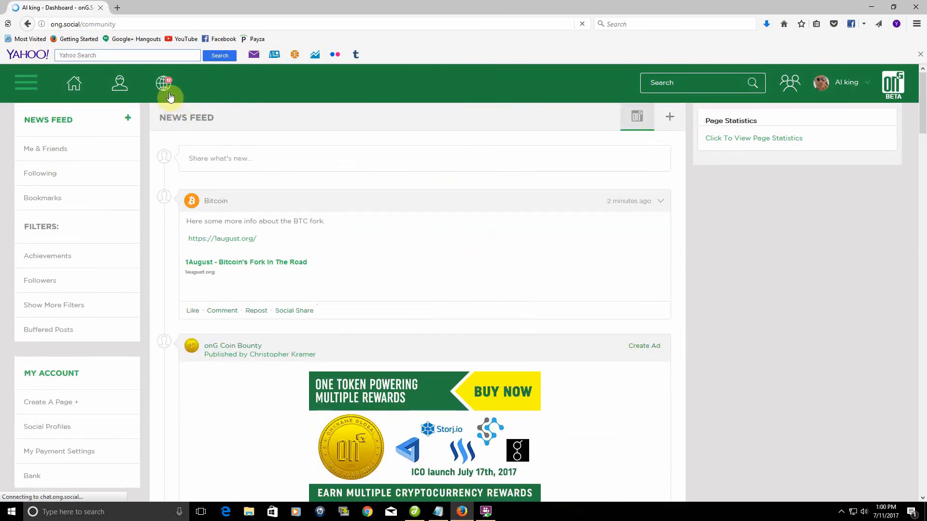
Open the globe notifications dropdown and go to the View All notifications page
{"action": "left_click", "coordinate": [164, 83]}
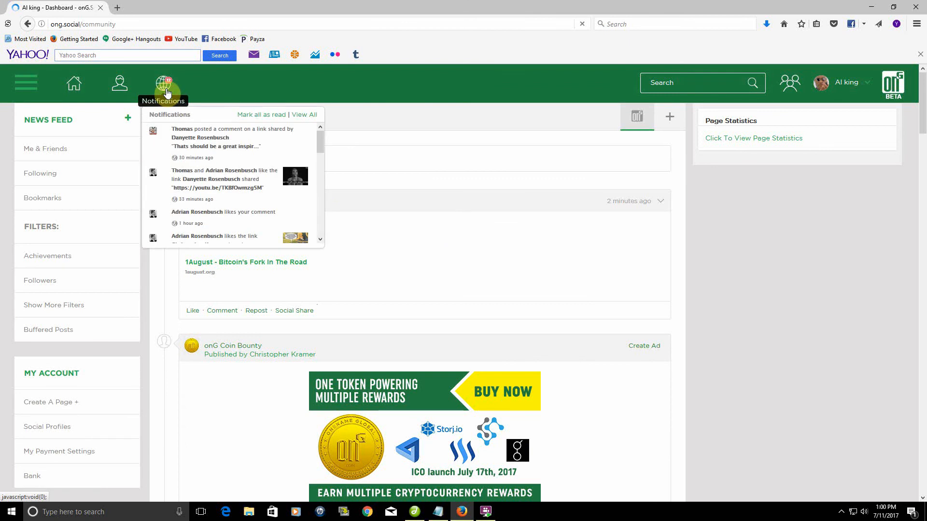
{"action": "scroll", "scroll_direction": "down", "scroll_amount": 3}
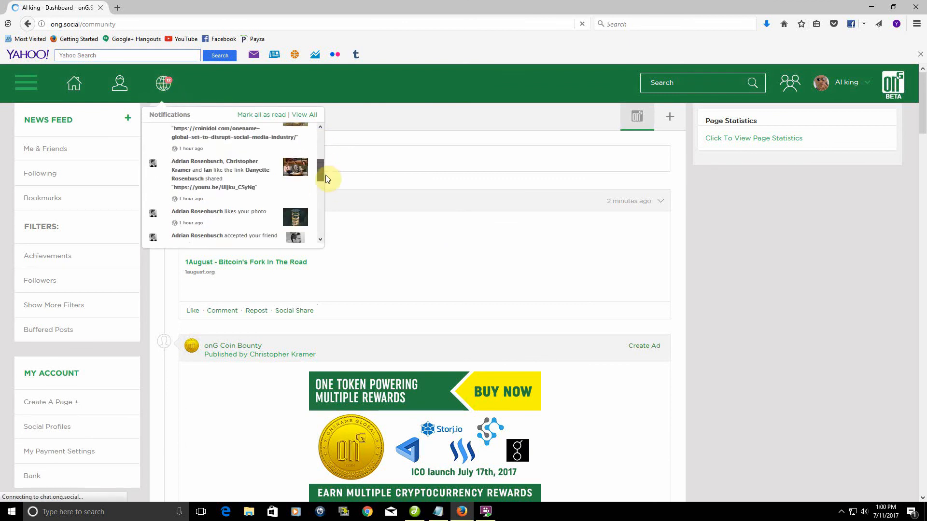
{"action": "scroll", "scroll_direction": "down", "scroll_amount": 3}
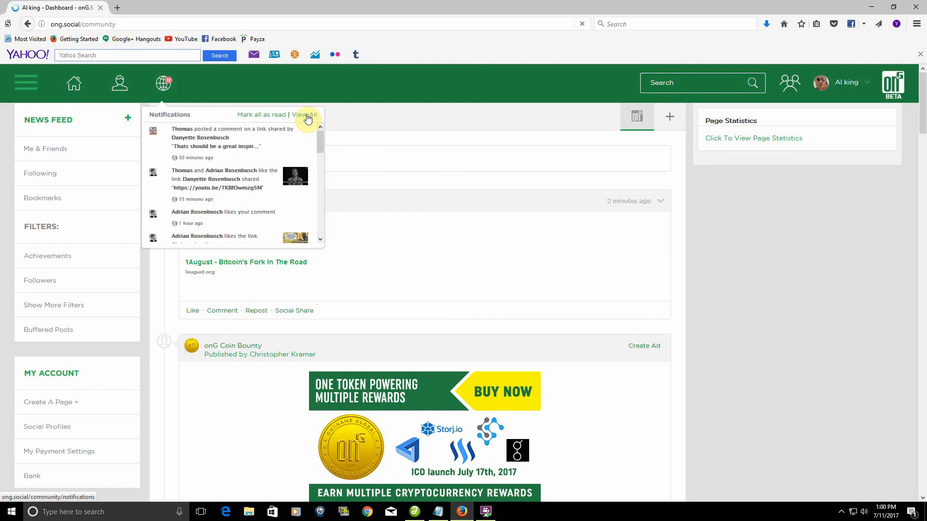
{"action": "mouse_move", "coordinate": [303, 119]}
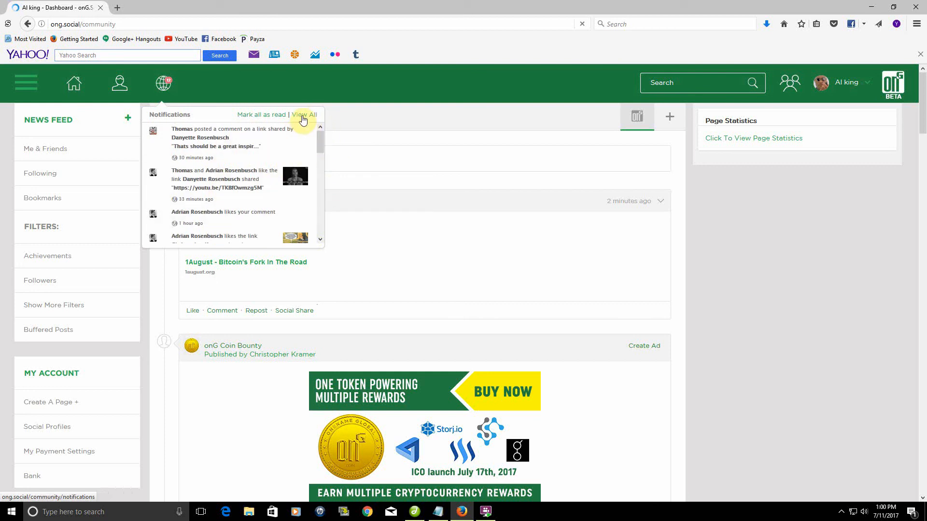
{"action": "left_click", "coordinate": [304, 114]}
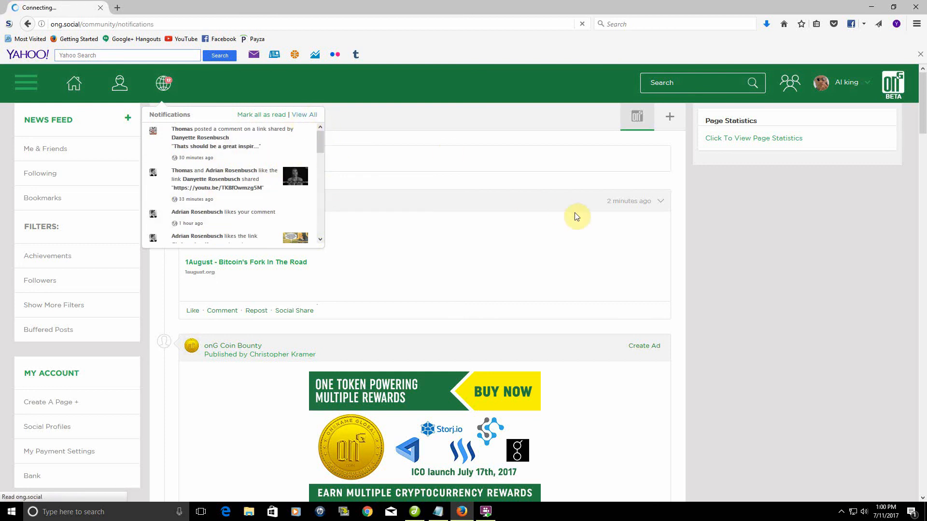
{"action": "left_click", "coordinate": [304, 115]}
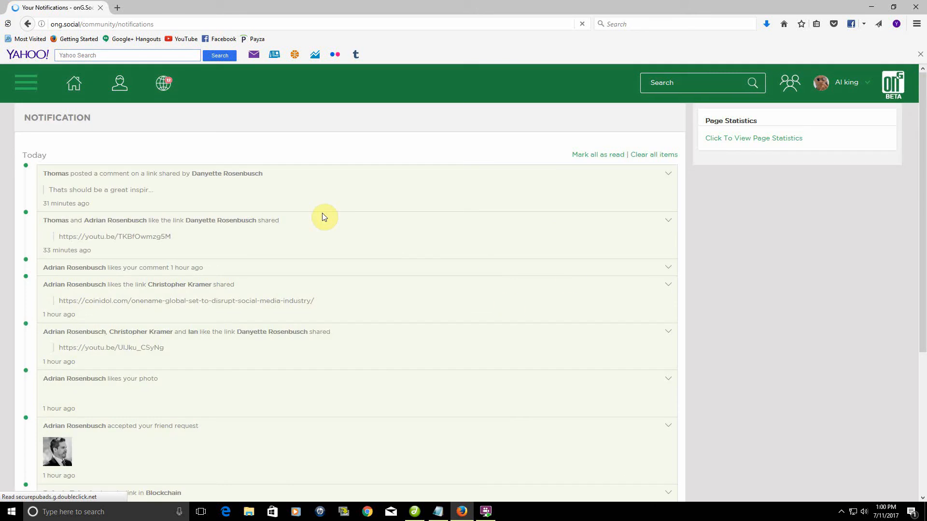
{"action": "left_click", "coordinate": [114, 237]}
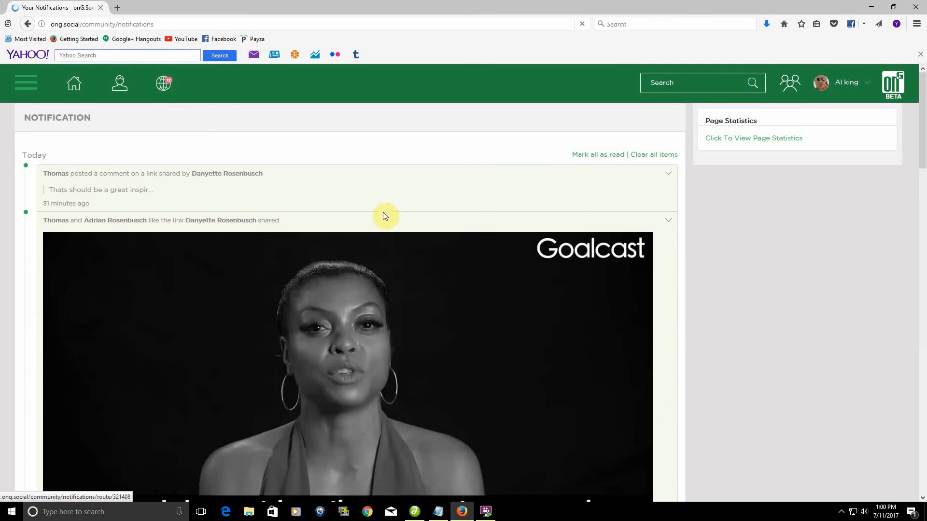
{"action": "scroll", "scroll_direction": "down", "scroll_amount": 3}
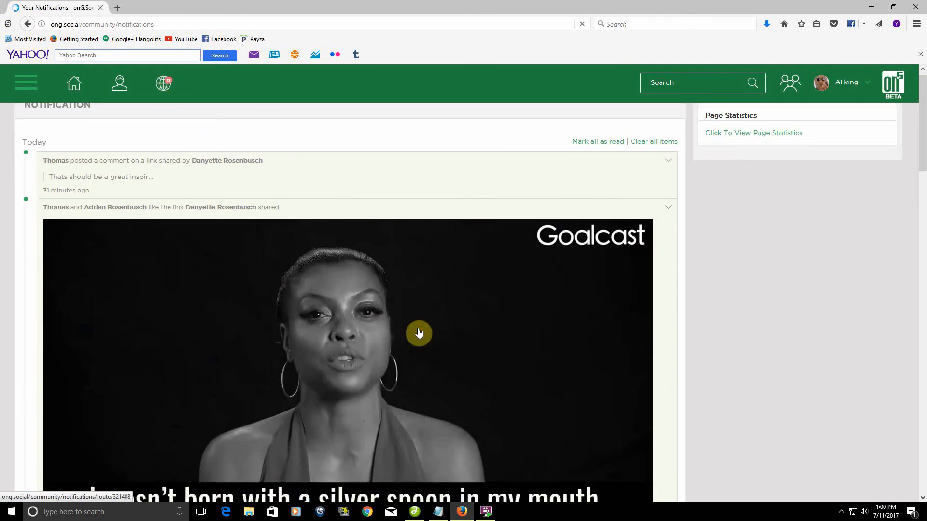
{"action": "scroll", "scroll_direction": "down", "scroll_amount": 3}
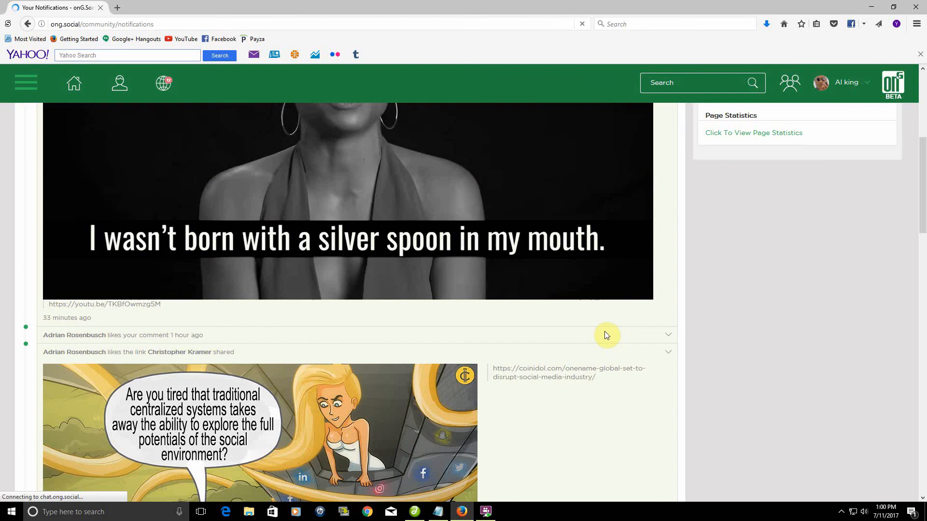
{"action": "scroll", "scroll_direction": "up", "scroll_amount": 3}
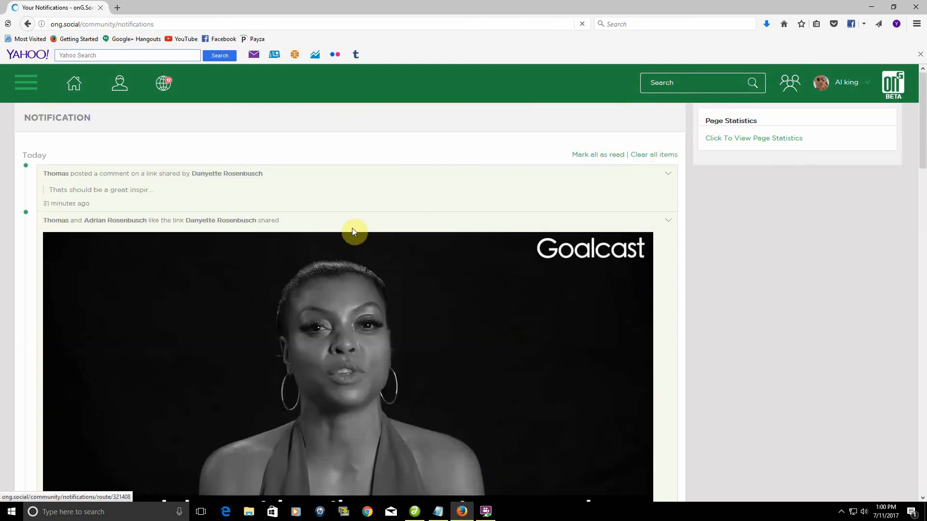
{"action": "mouse_move", "coordinate": [209, 226]}
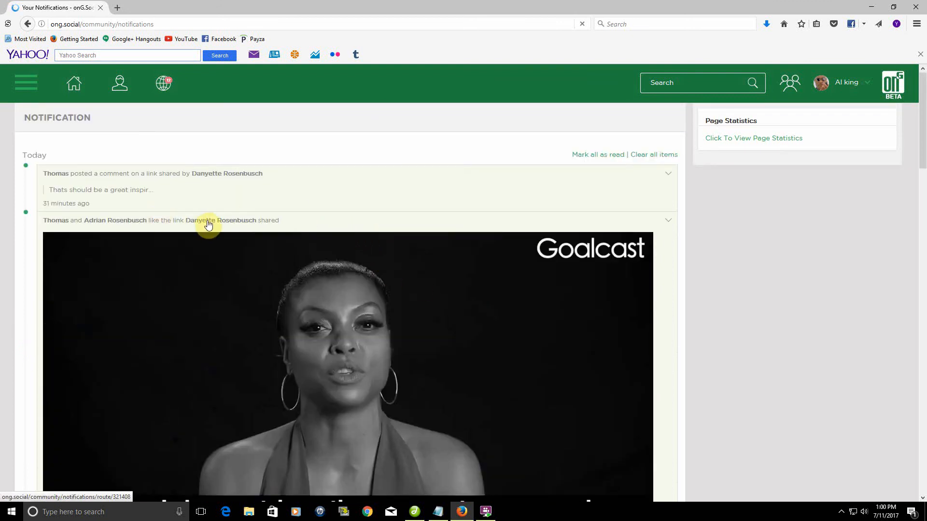
{"action": "left_click", "coordinate": [212, 223]}
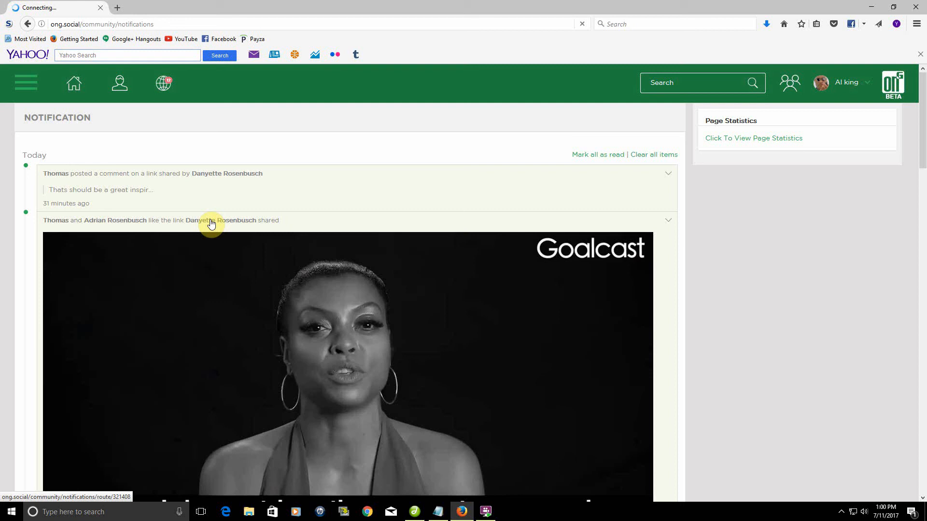
{"action": "left_click", "coordinate": [211, 223]}
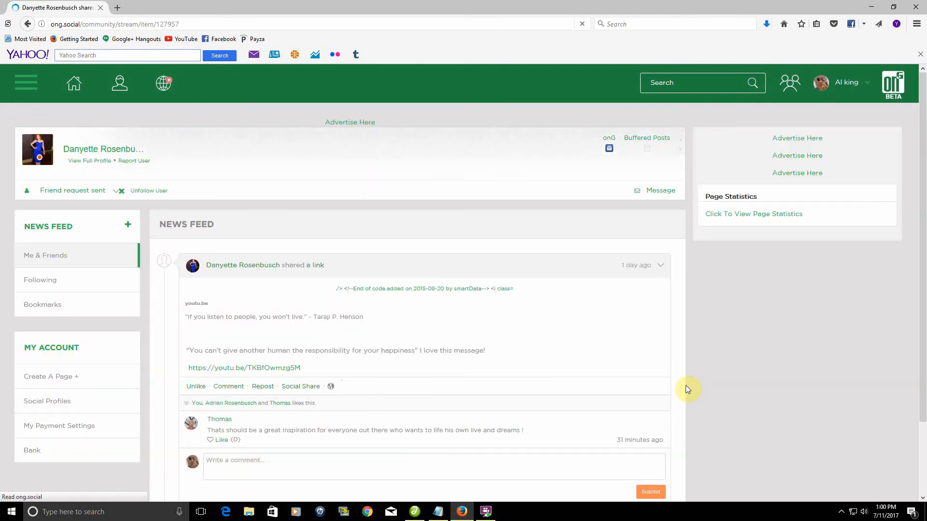
Like Thomas's comment under the video post and open the Social Share dialog
{"action": "scroll", "scroll_direction": "down", "scroll_amount": 3}
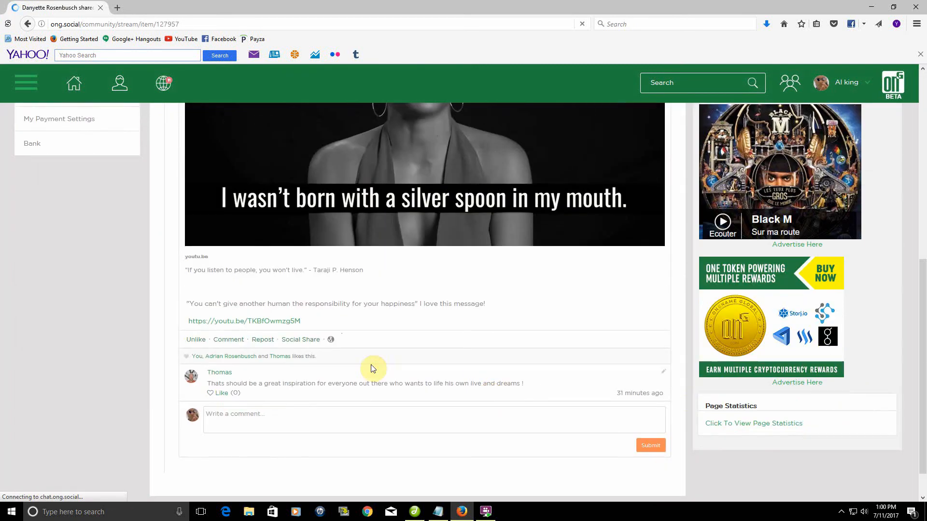
{"action": "mouse_move", "coordinate": [228, 400]}
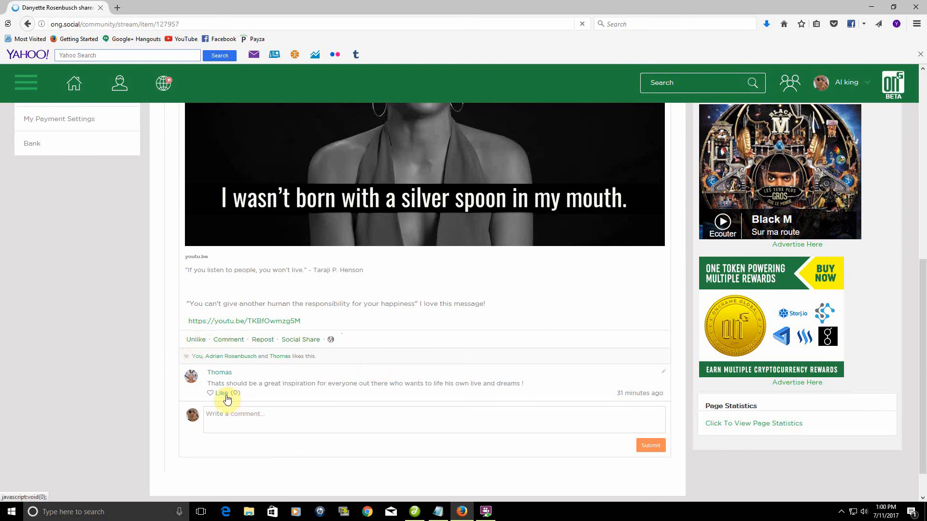
{"action": "left_click", "coordinate": [223, 393]}
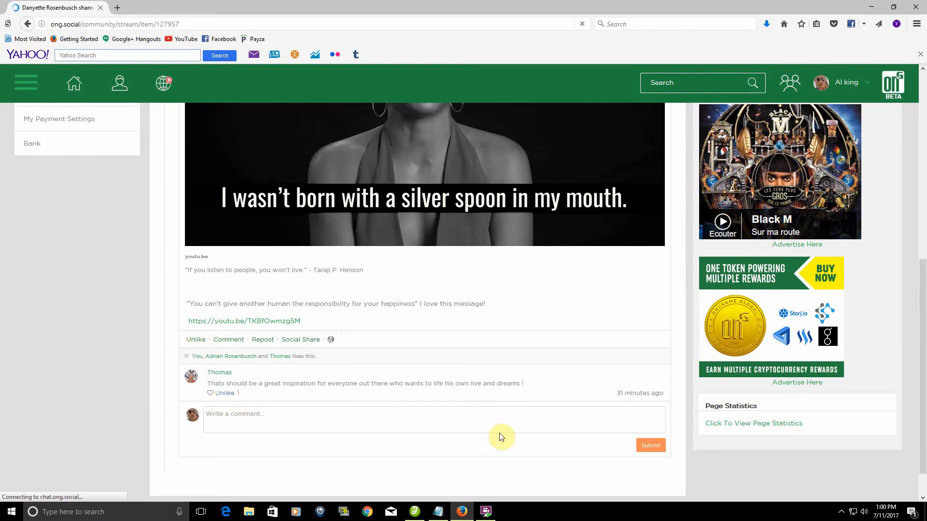
{"action": "mouse_move", "coordinate": [518, 395]}
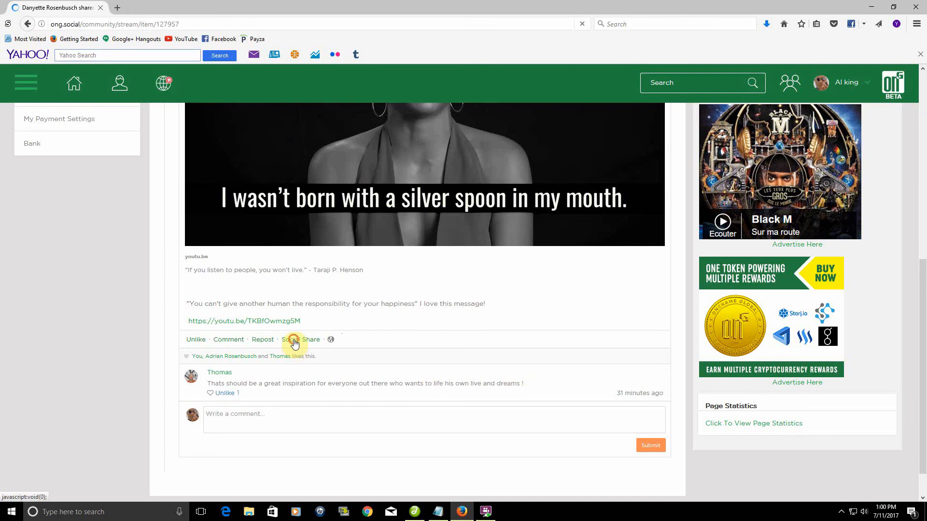
{"action": "left_click", "coordinate": [300, 339]}
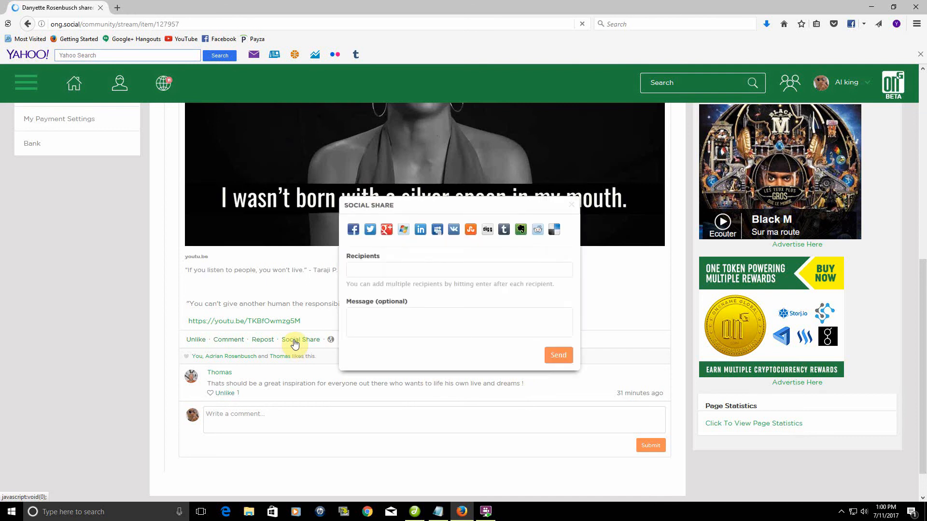
{"action": "mouse_move", "coordinate": [555, 230]}
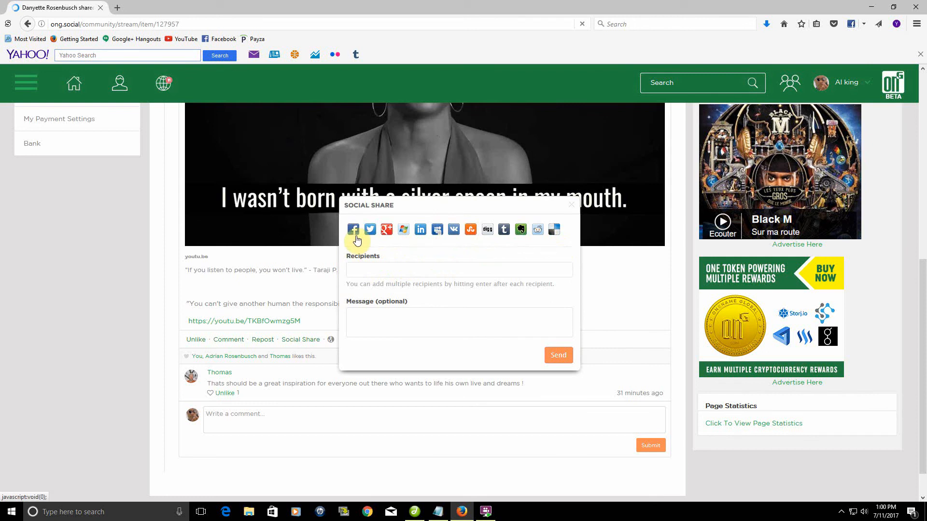
{"action": "mouse_move", "coordinate": [437, 230]}
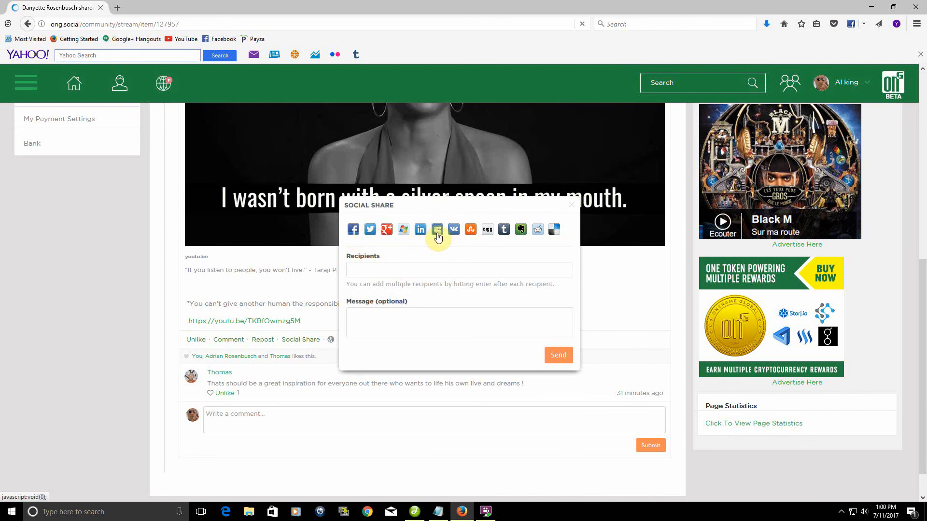
{"action": "mouse_move", "coordinate": [572, 209]}
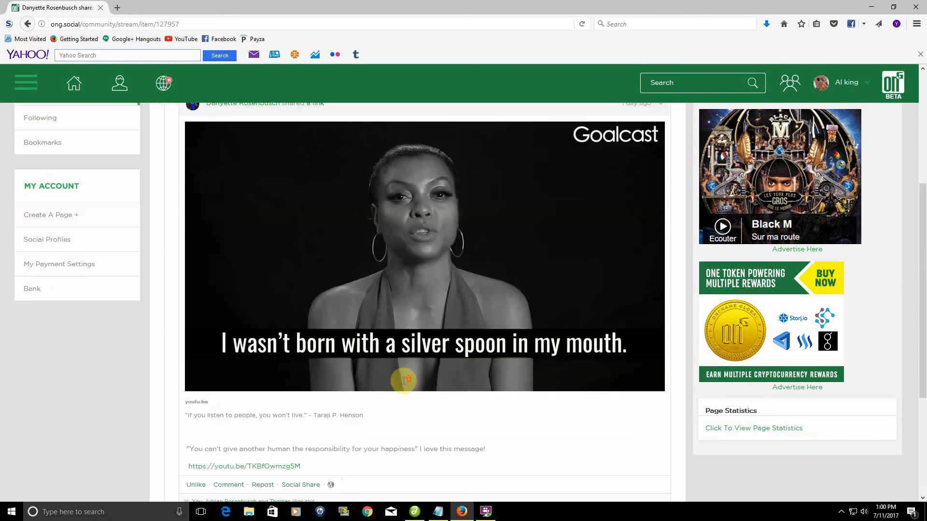
{"action": "scroll", "scroll_direction": "up", "scroll_amount": 3}
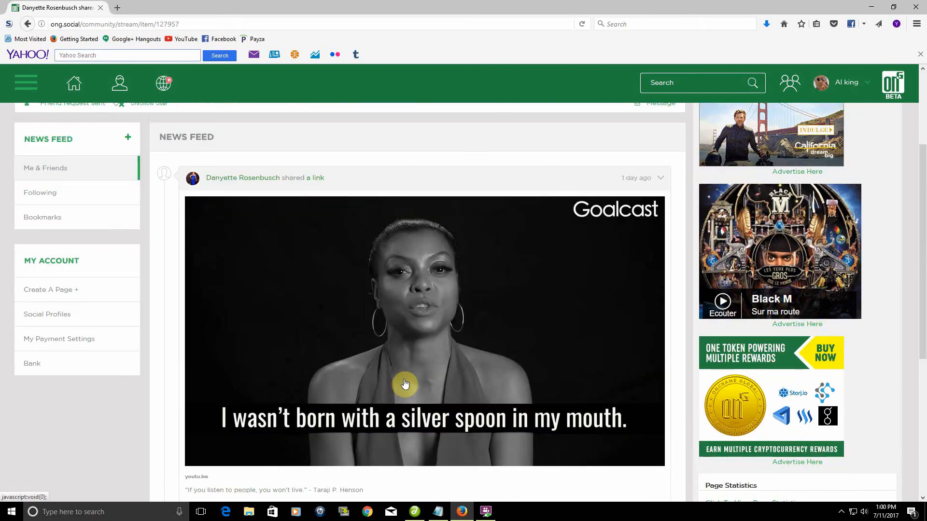
{"action": "mouse_move", "coordinate": [507, 485]}
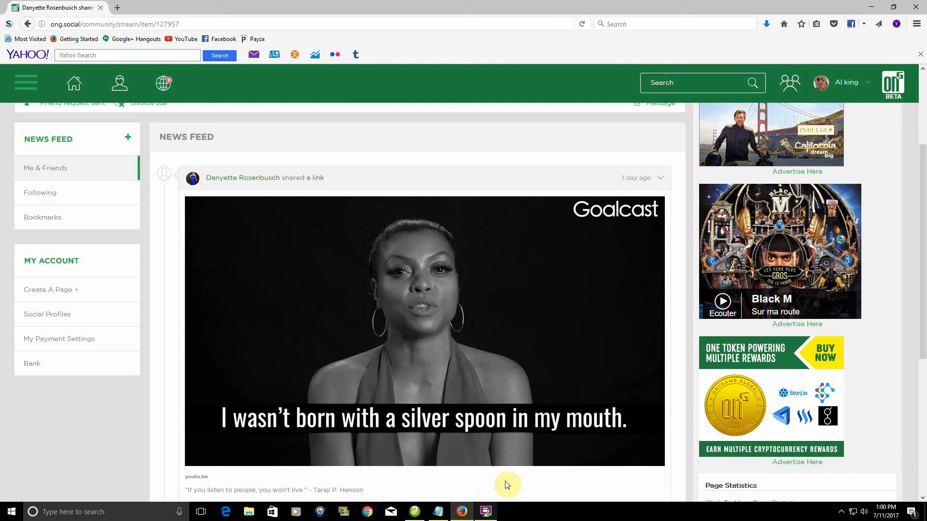
{"action": "mouse_move", "coordinate": [72, 367]}
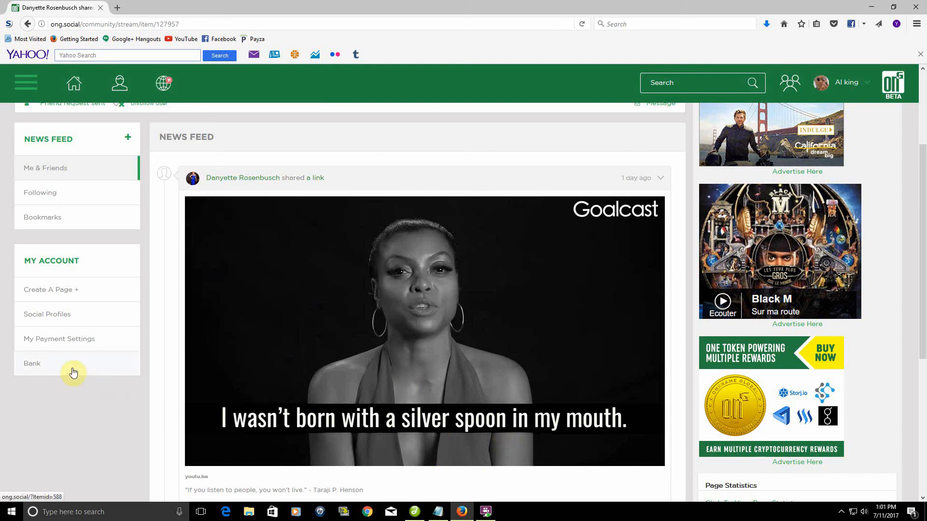
{"action": "mouse_move", "coordinate": [69, 342]}
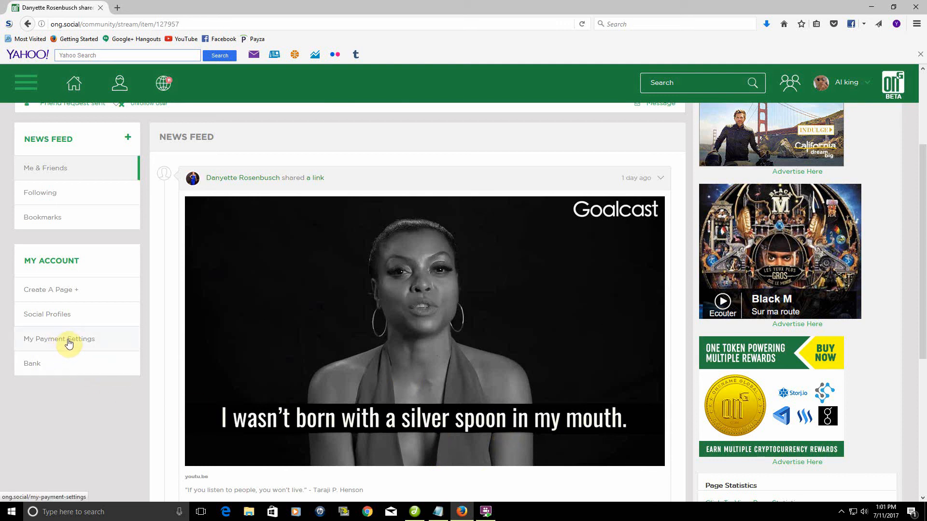
{"action": "mouse_move", "coordinate": [111, 361]}
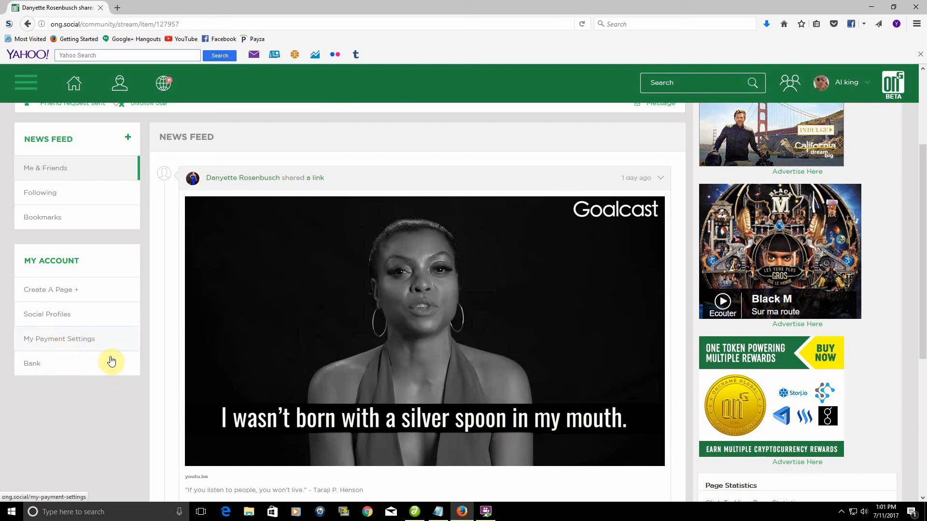
{"action": "mouse_move", "coordinate": [75, 351]}
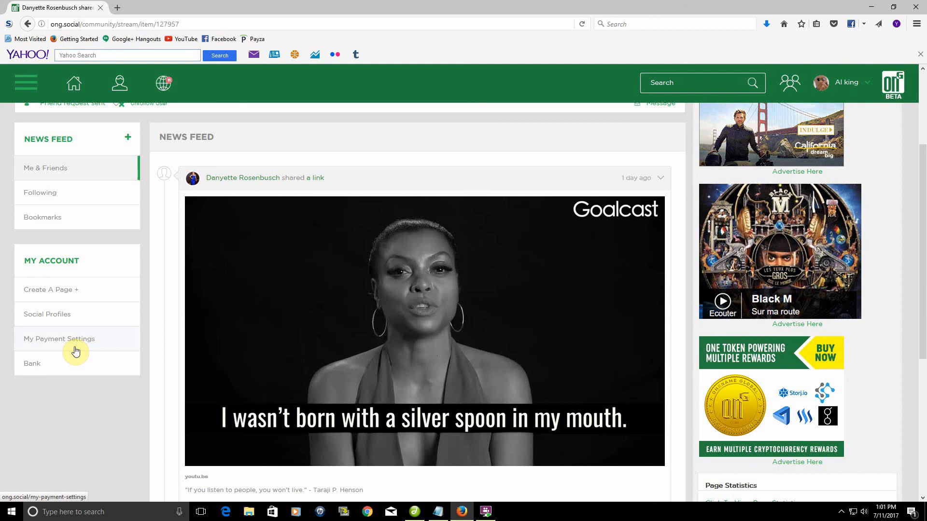
{"action": "scroll", "scroll_direction": "up", "scroll_amount": 3}
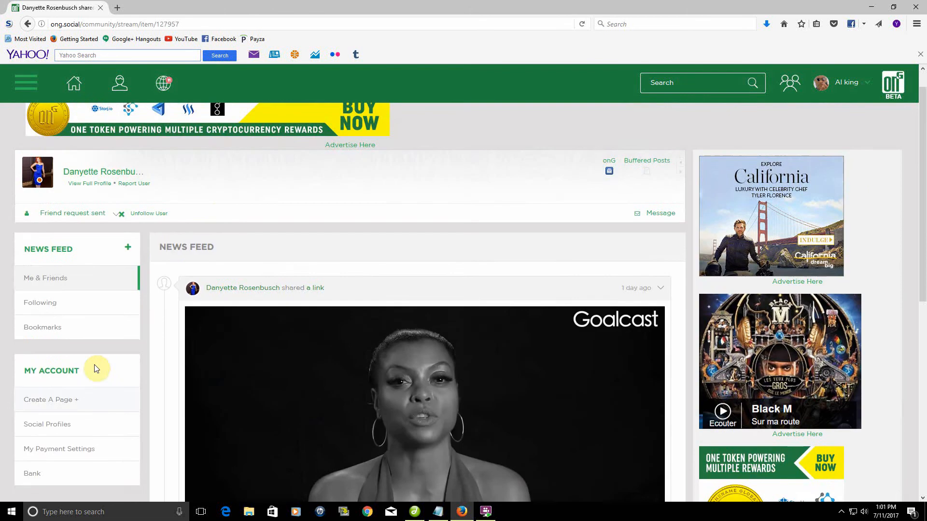
{"action": "scroll", "scroll_direction": "up", "scroll_amount": 3}
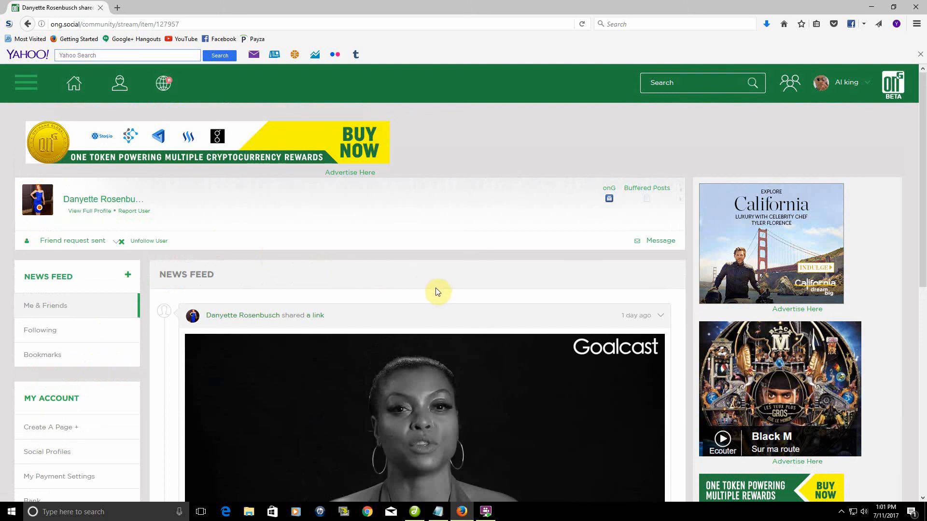
{"action": "mouse_move", "coordinate": [440, 294]}
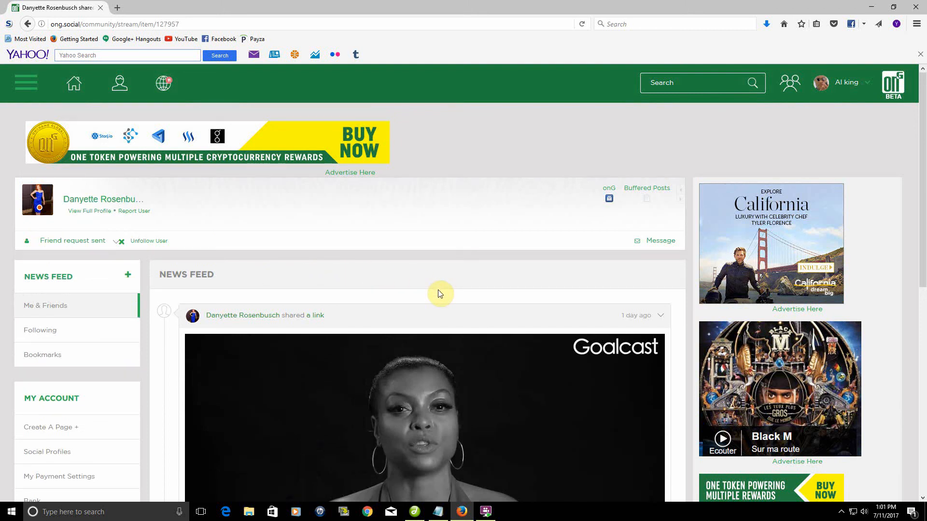
{"action": "mouse_move", "coordinate": [501, 165]}
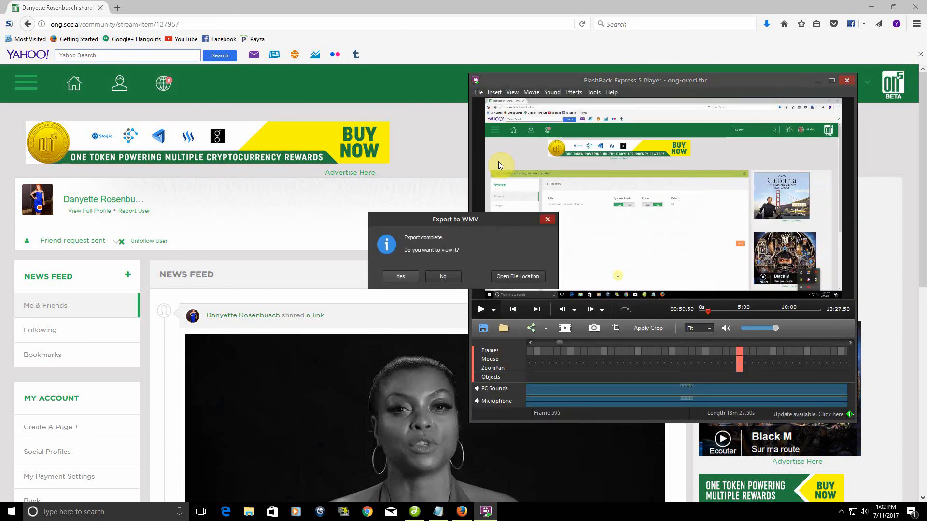
{"action": "left_click", "coordinate": [442, 276]}
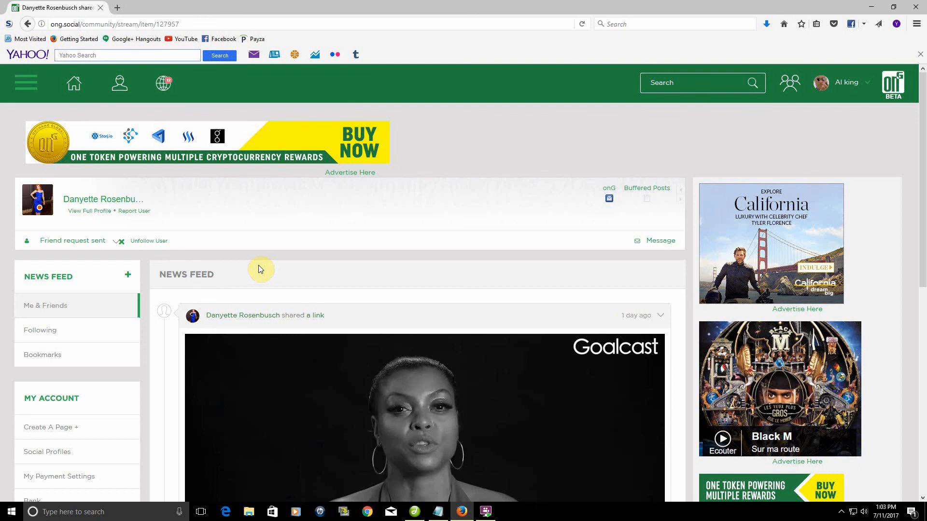
Choose My Profile from the account name dropdown to open Al King's own profile
{"action": "left_click", "coordinate": [841, 82]}
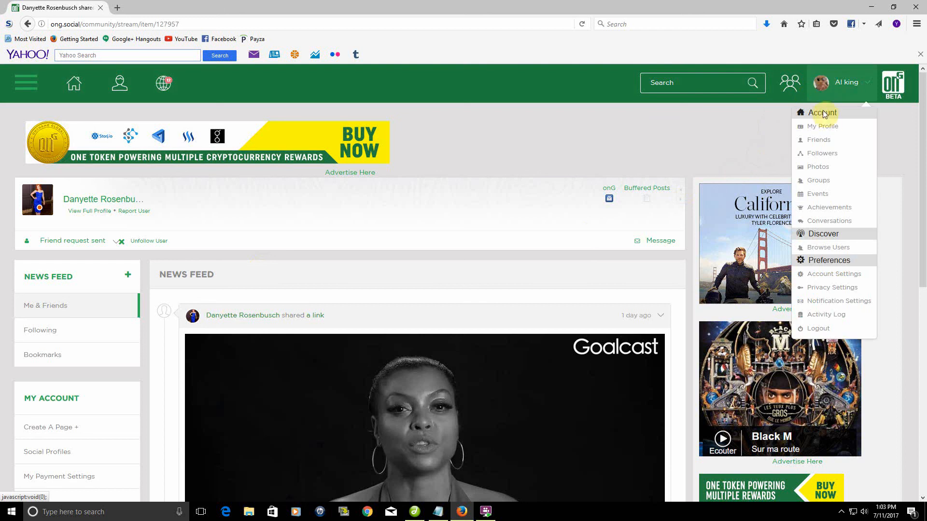
{"action": "left_click", "coordinate": [821, 112]}
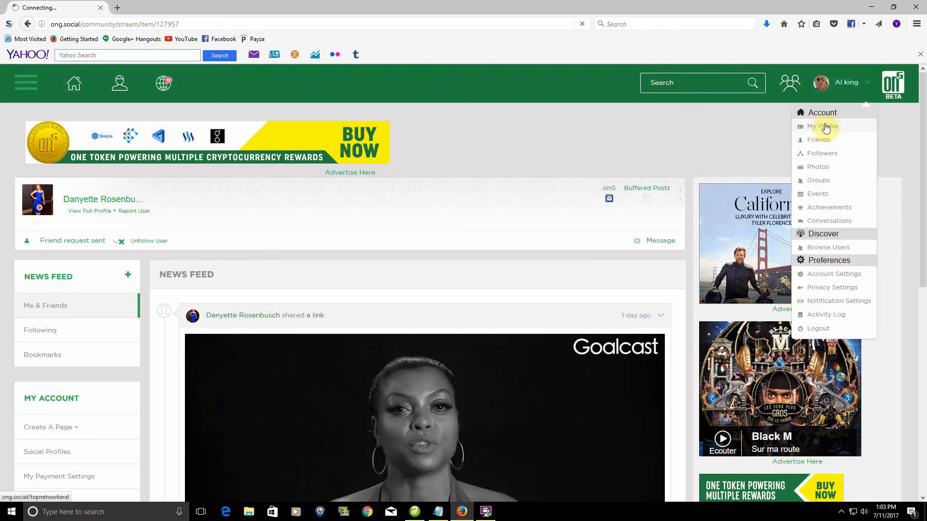
{"action": "left_click", "coordinate": [821, 125]}
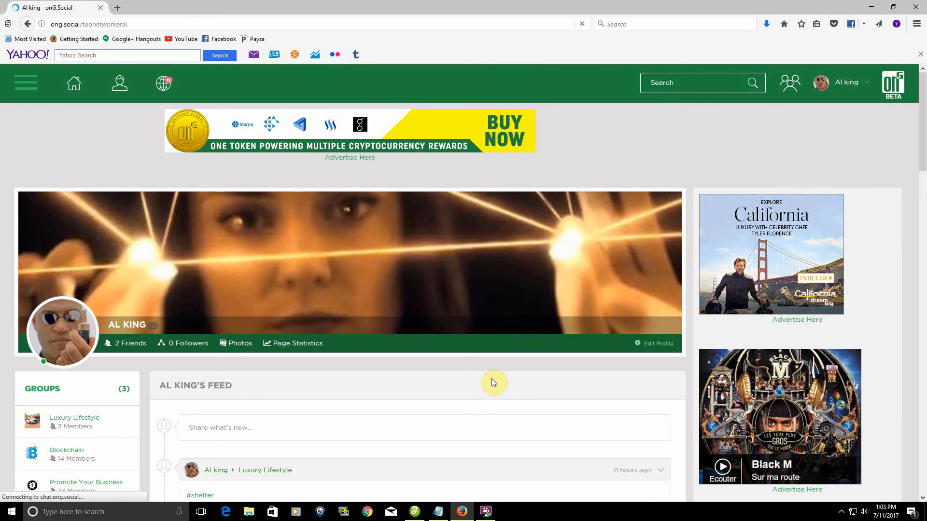
Scroll the profile feed down to the #goals car post and select its hashtag
{"action": "scroll", "scroll_direction": "down", "scroll_amount": 3}
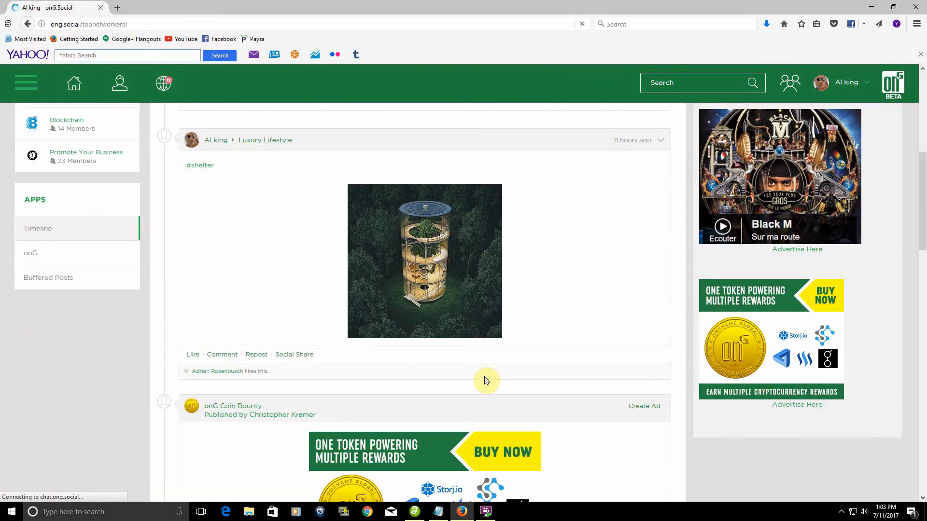
{"action": "scroll", "scroll_direction": "down", "scroll_amount": 3}
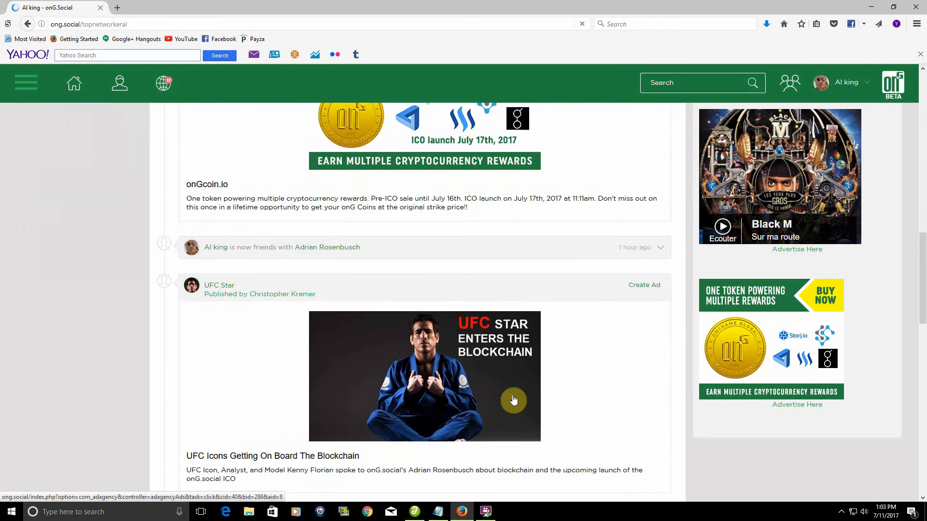
{"action": "scroll", "scroll_direction": "down", "scroll_amount": 3}
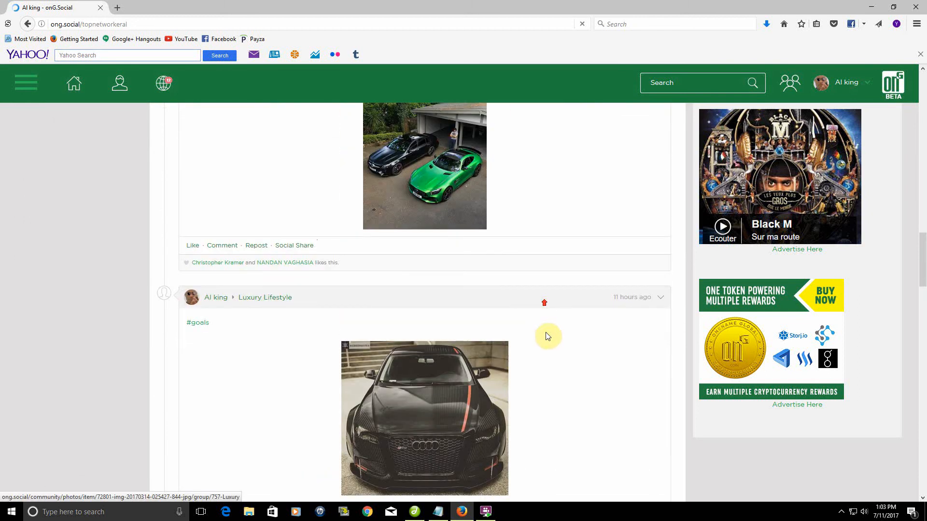
{"action": "scroll", "scroll_direction": "down", "scroll_amount": 3}
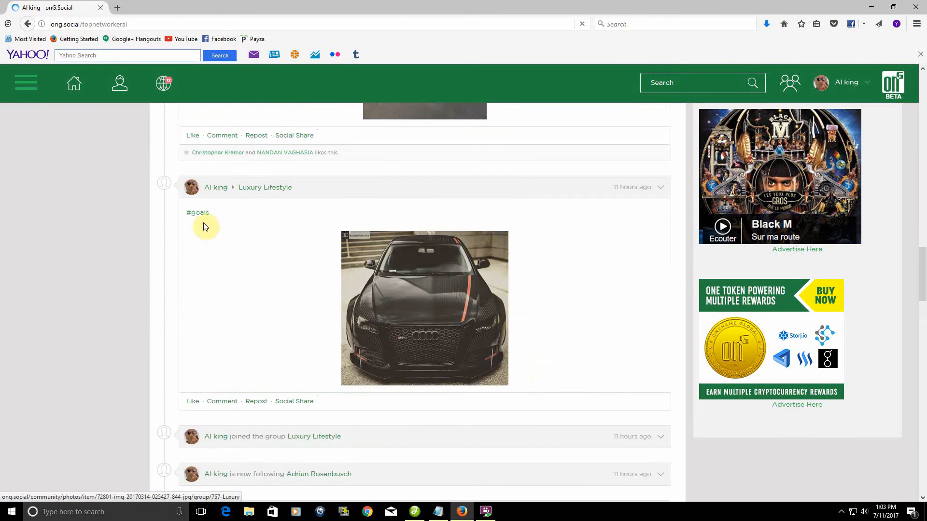
{"action": "left_click", "coordinate": [198, 213]}
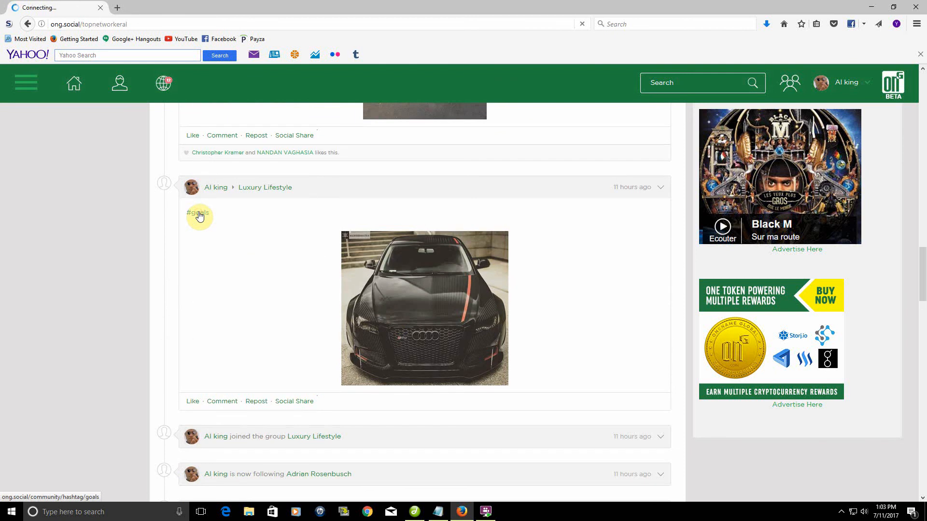
Load the #goals hashtag feed showing Al King's black car post and the ads below it
{"action": "left_click", "coordinate": [197, 213]}
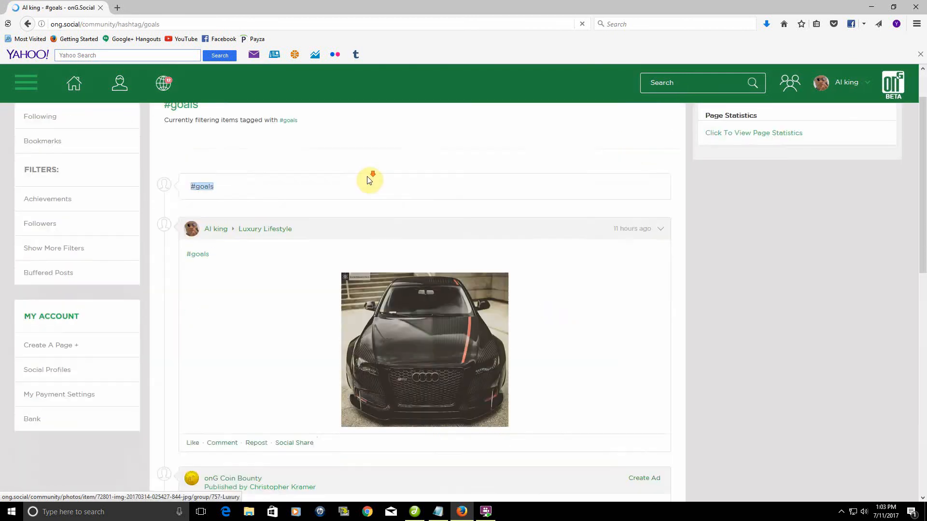
{"action": "scroll", "scroll_direction": "down", "scroll_amount": 3}
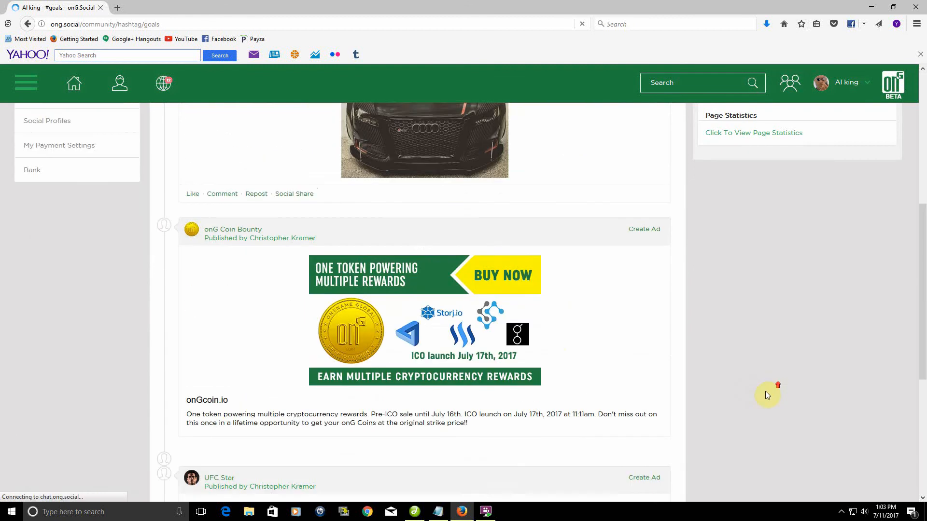
{"action": "left_click", "coordinate": [118, 82]}
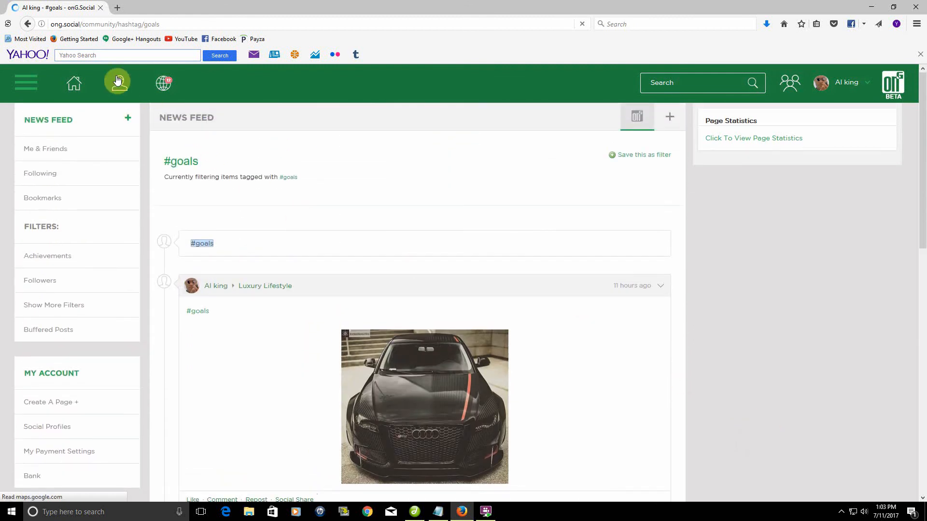
{"action": "left_click", "coordinate": [117, 82]}
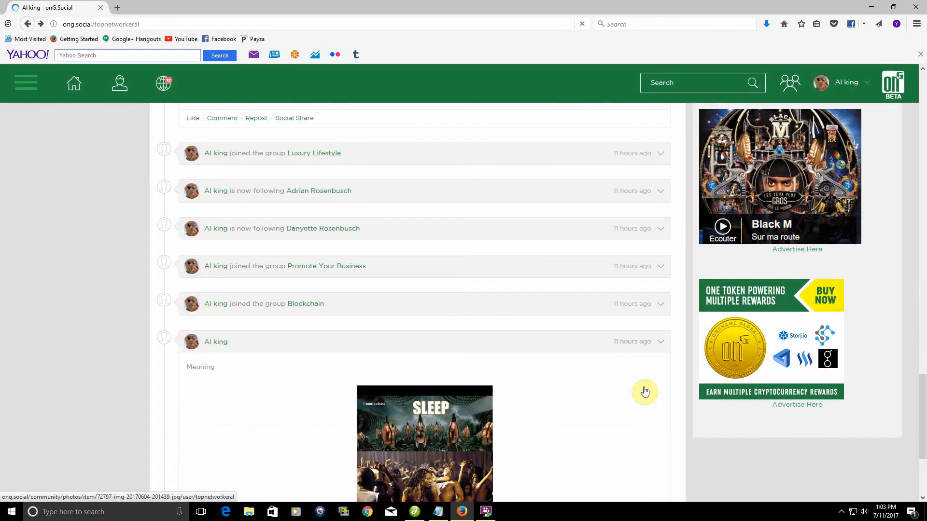
{"action": "scroll", "scroll_direction": "down", "scroll_amount": 3}
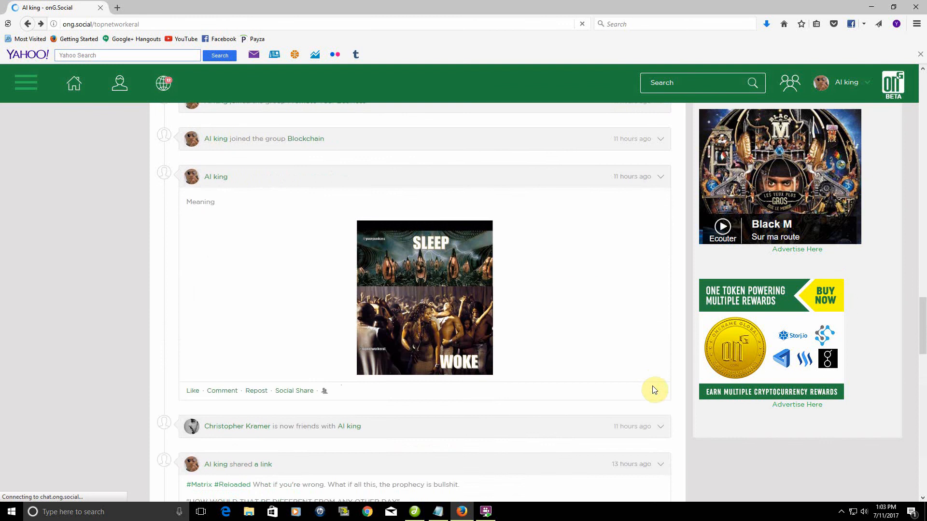
{"action": "mouse_move", "coordinate": [472, 299]}
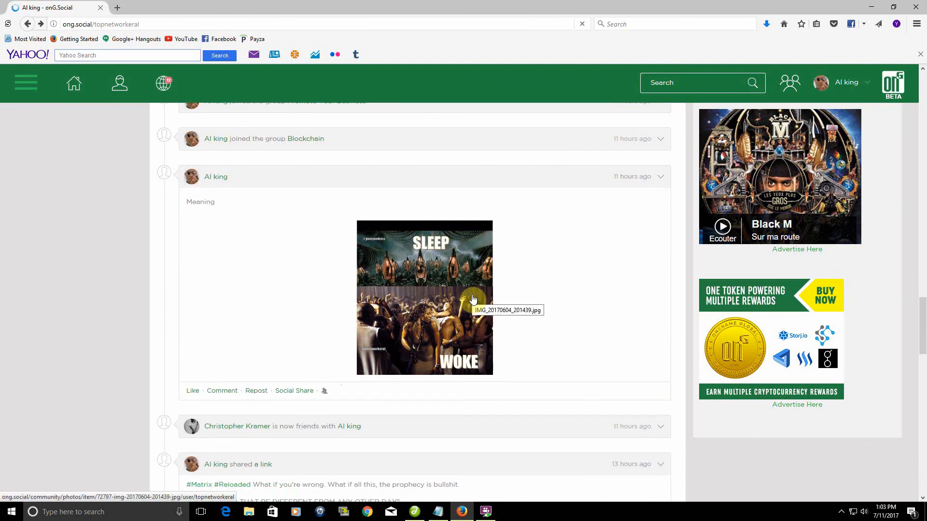
{"action": "left_click", "coordinate": [424, 295]}
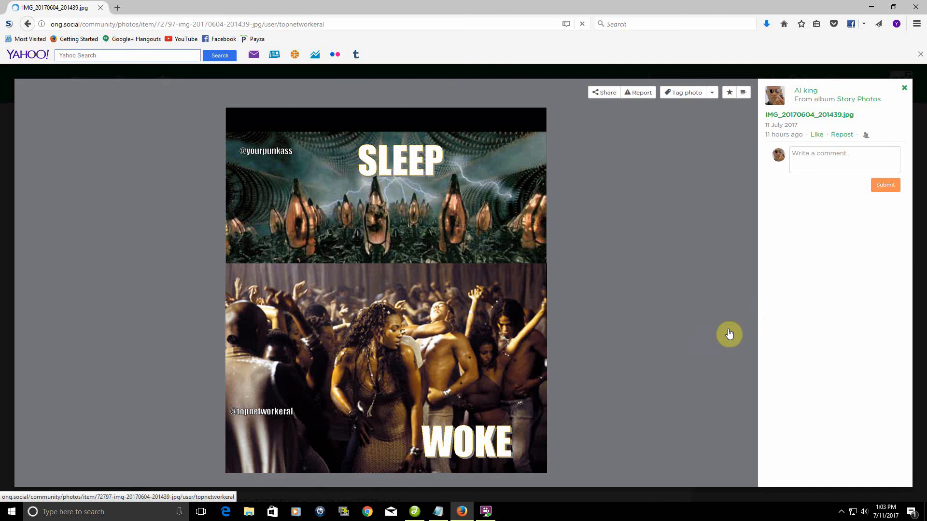
{"action": "left_click", "coordinate": [844, 159]}
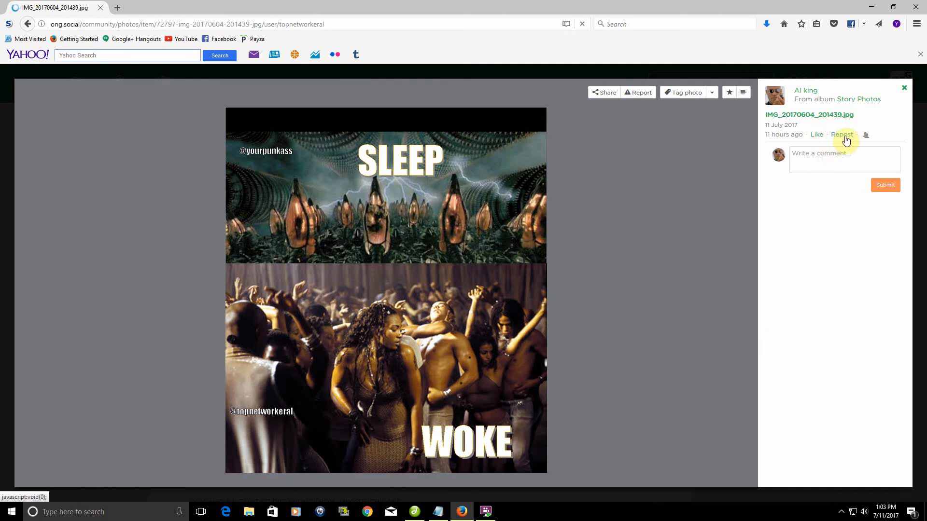
{"action": "mouse_move", "coordinate": [870, 137]}
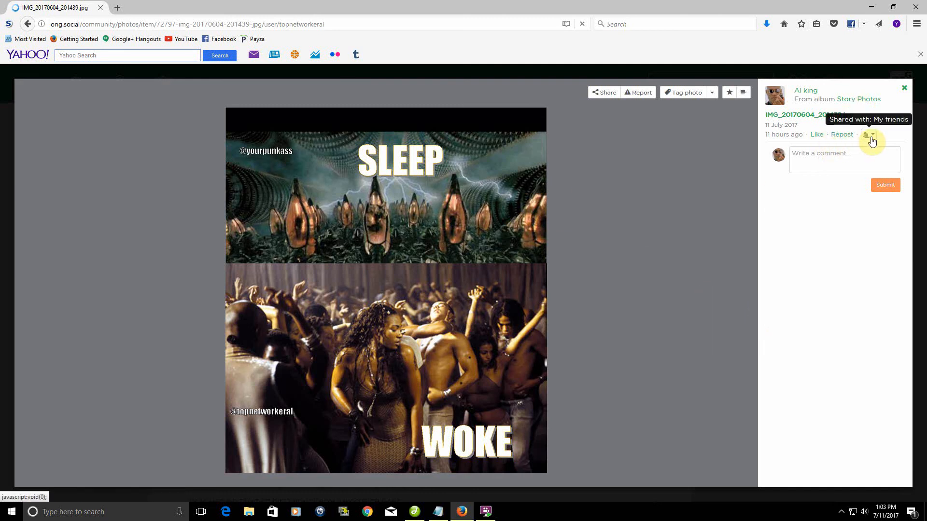
{"action": "left_click", "coordinate": [870, 141]}
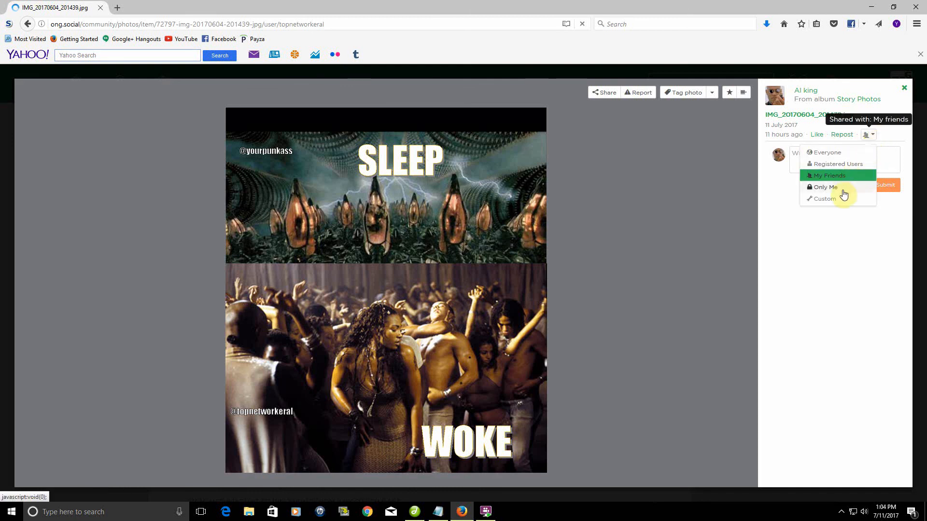
{"action": "mouse_move", "coordinate": [849, 196]}
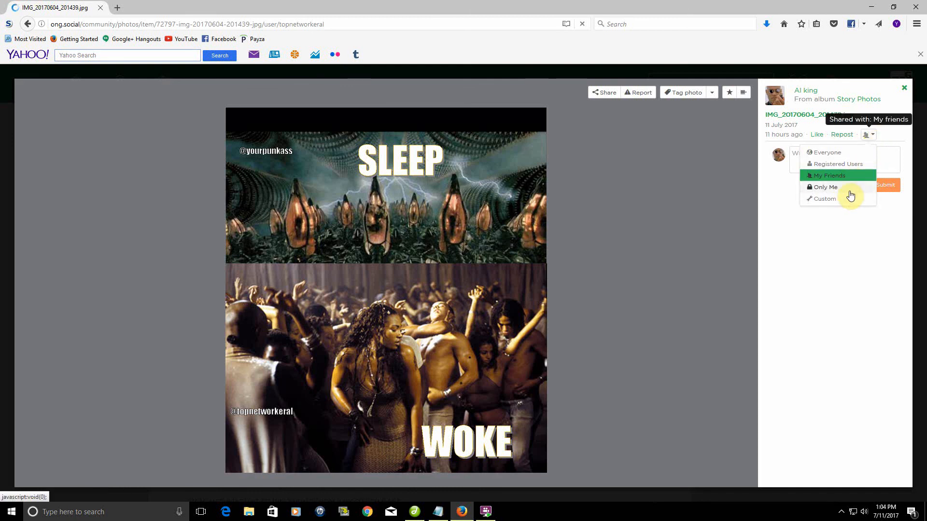
{"action": "mouse_move", "coordinate": [848, 170]}
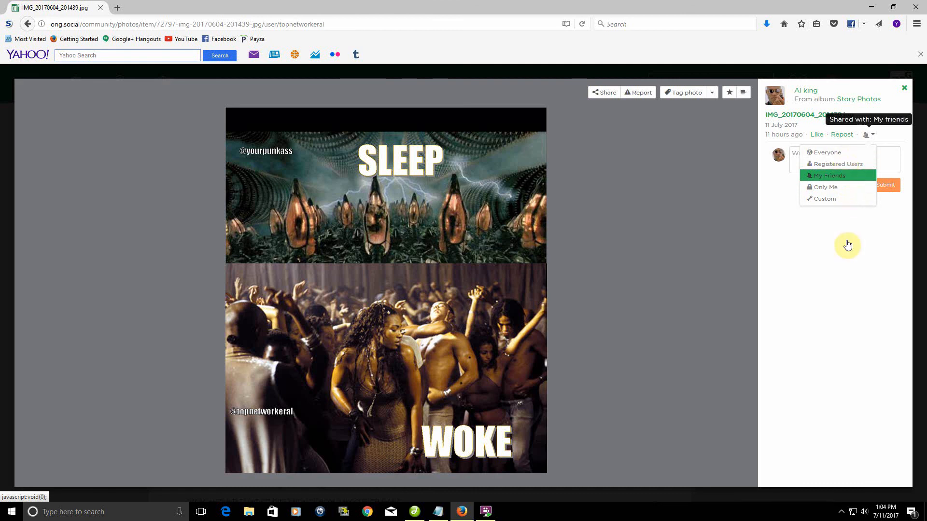
{"action": "left_click", "coordinate": [110, 272]}
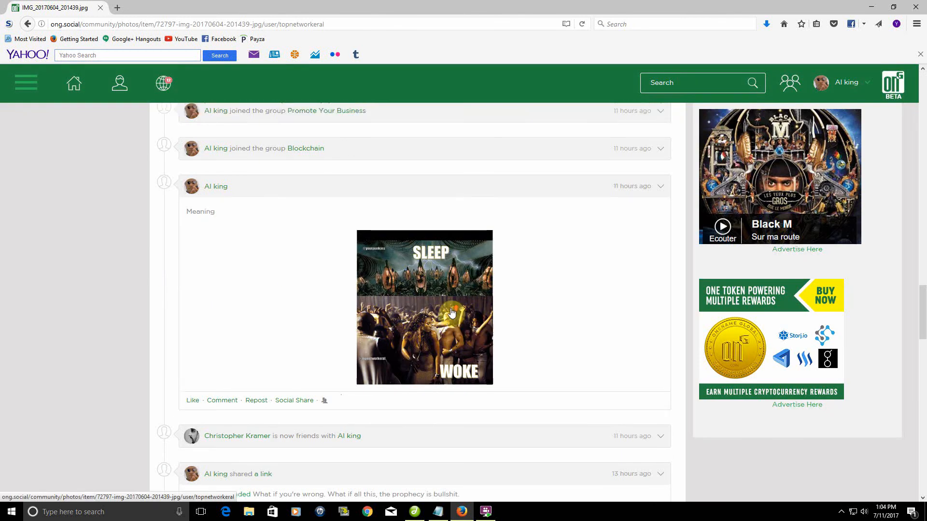
{"action": "scroll", "scroll_direction": "down", "scroll_amount": 3}
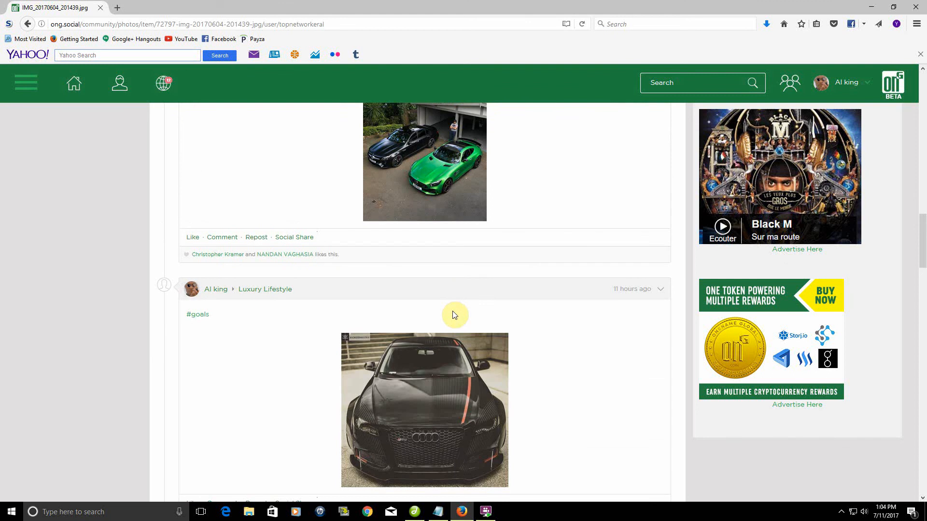
{"action": "scroll", "scroll_direction": "up", "scroll_amount": 3}
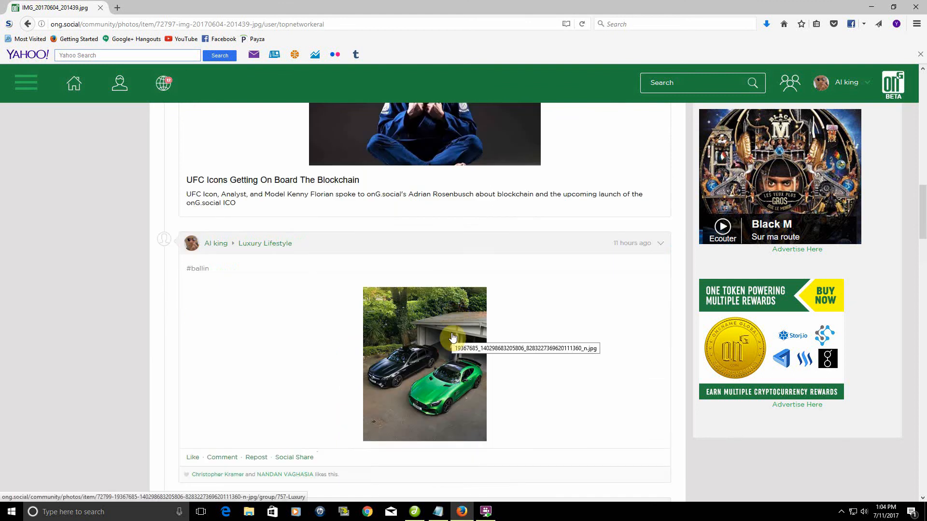